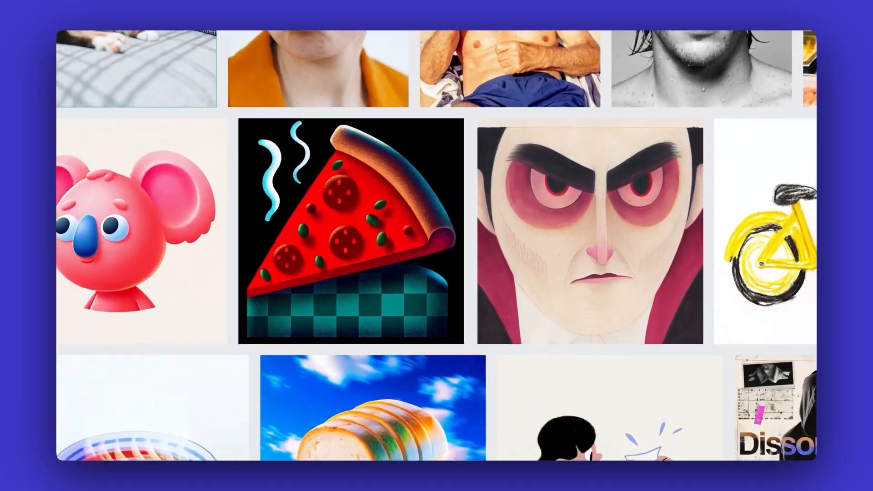
Scroll past the showcase gallery to reach the empty Demo Project canvas.
scroll("down", 3)
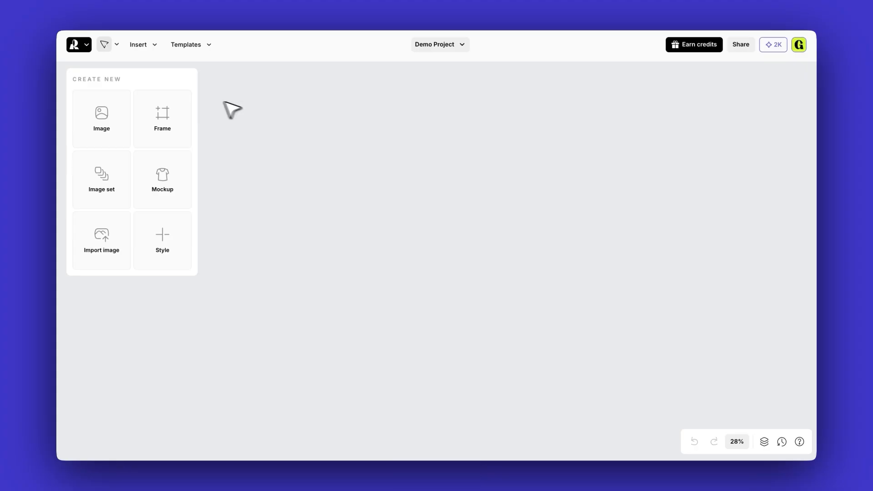
Tour the main menu, Templates and Share dialog, then show the history of generated guitarist images.
left_click(78, 44)
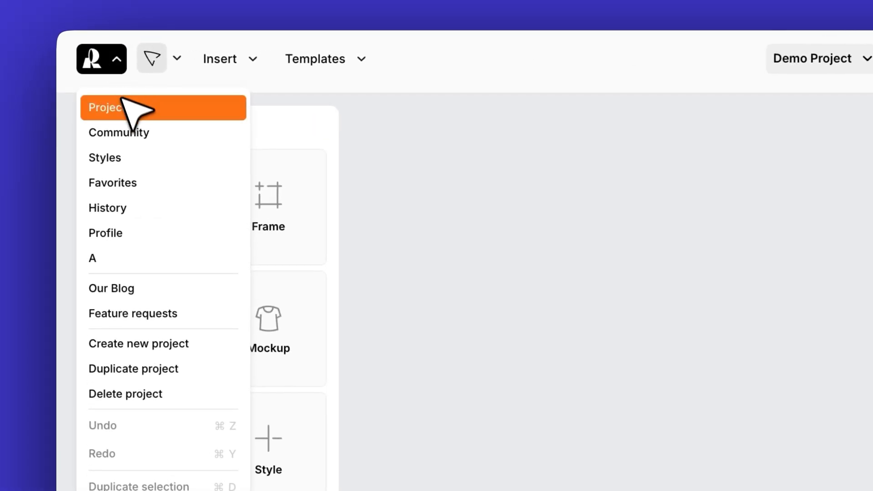
left_click(101, 59)
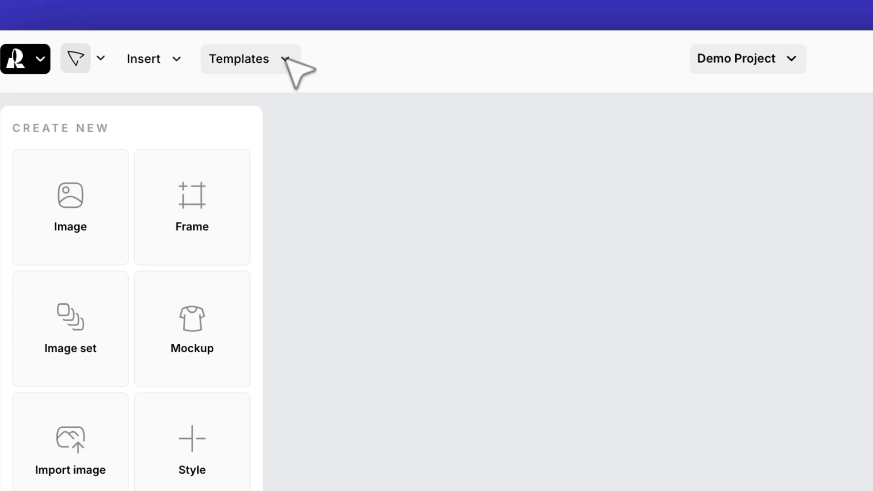
left_click(747, 58)
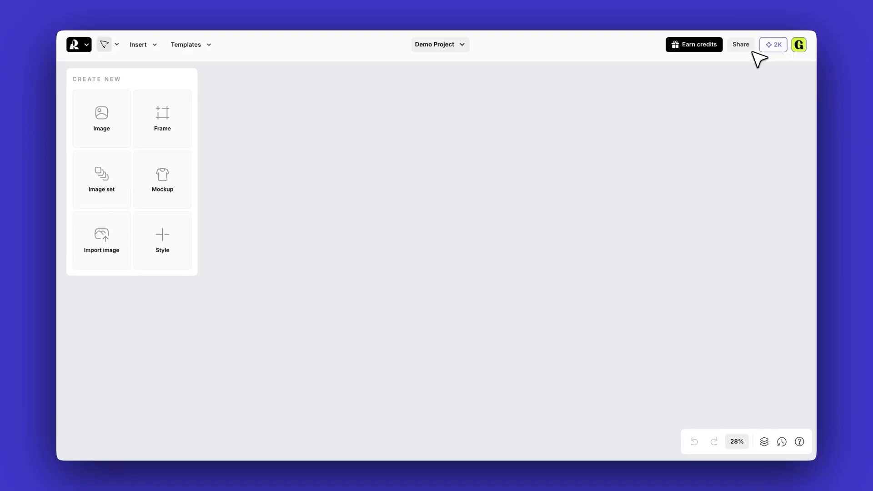
left_click(739, 44)
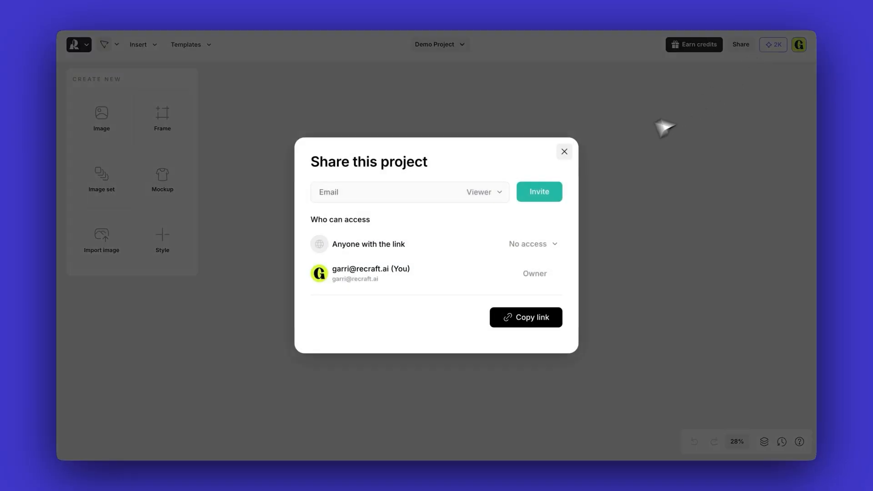
left_click(564, 152)
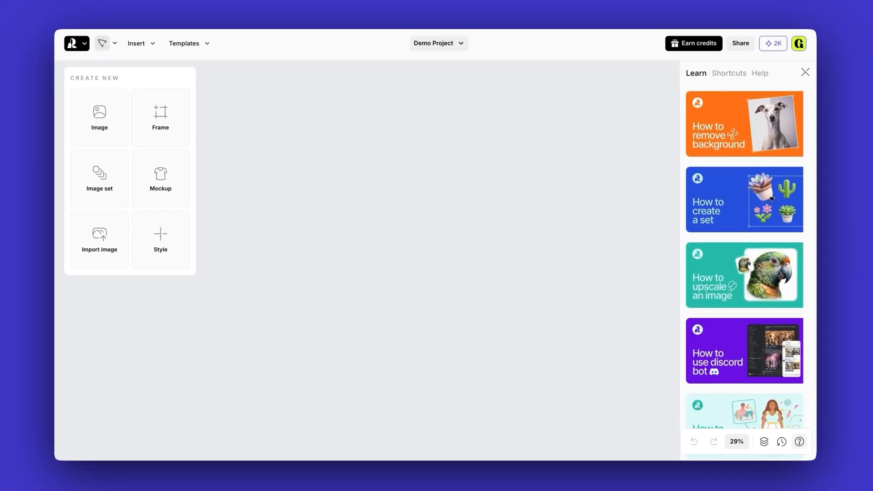
left_click(780, 441)
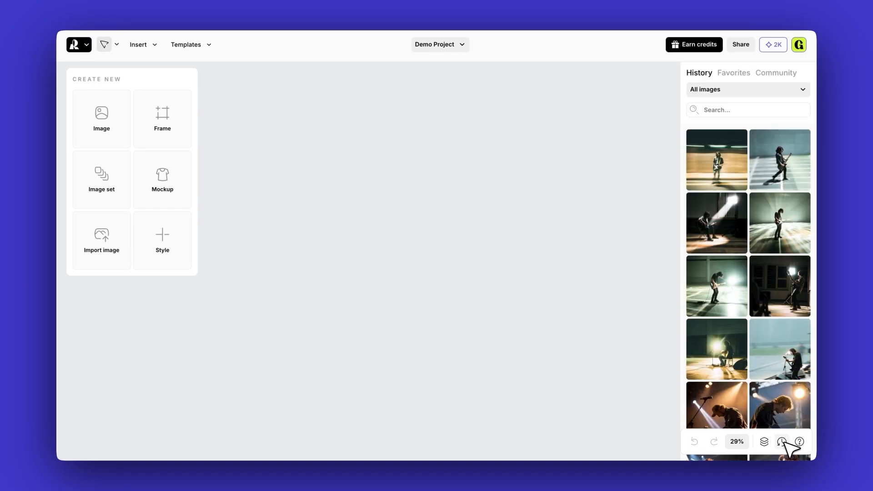
mouse_move(789, 449)
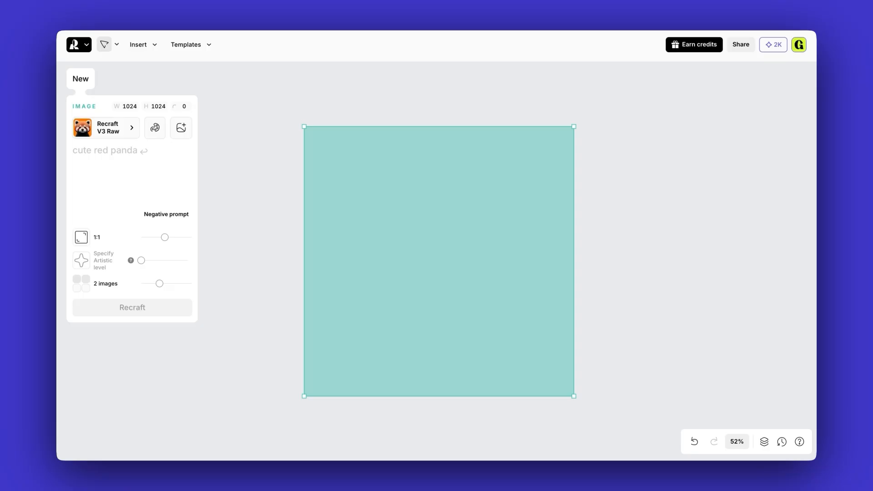
mouse_move(234, 139)
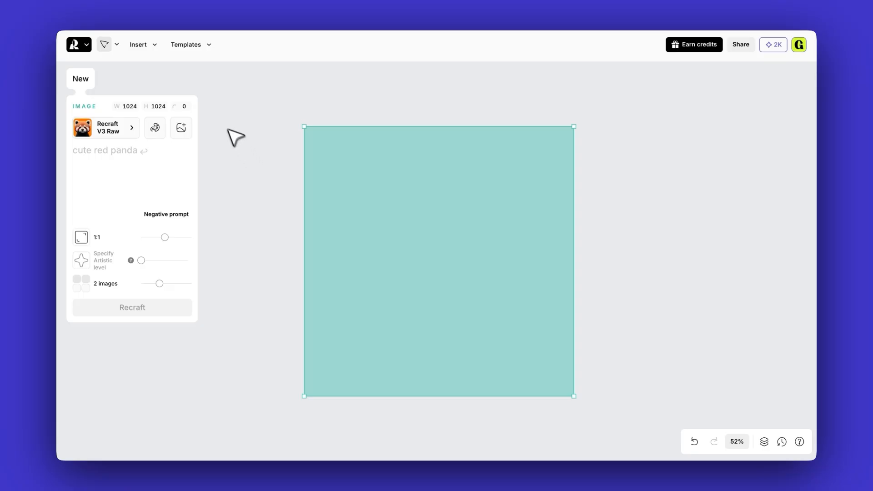
mouse_move(158, 197)
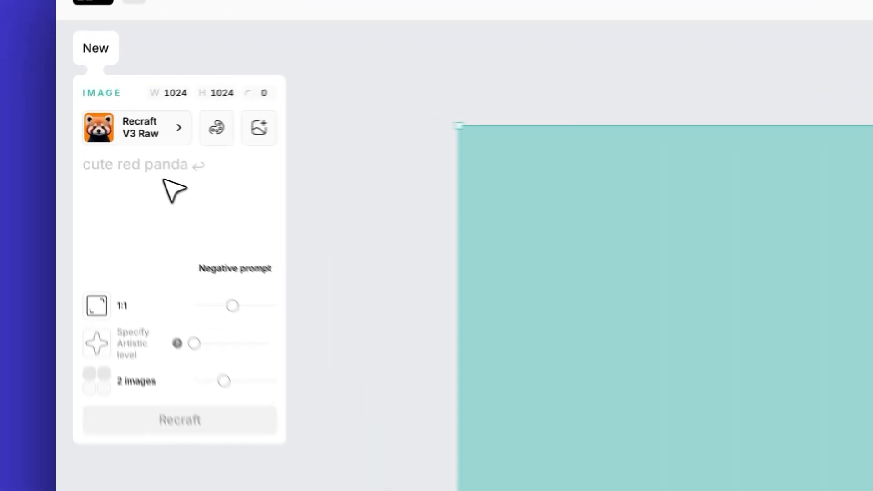
Focus the prompt box of the new 1024×1024 frame and raise the image count to two.
left_click(234, 267)
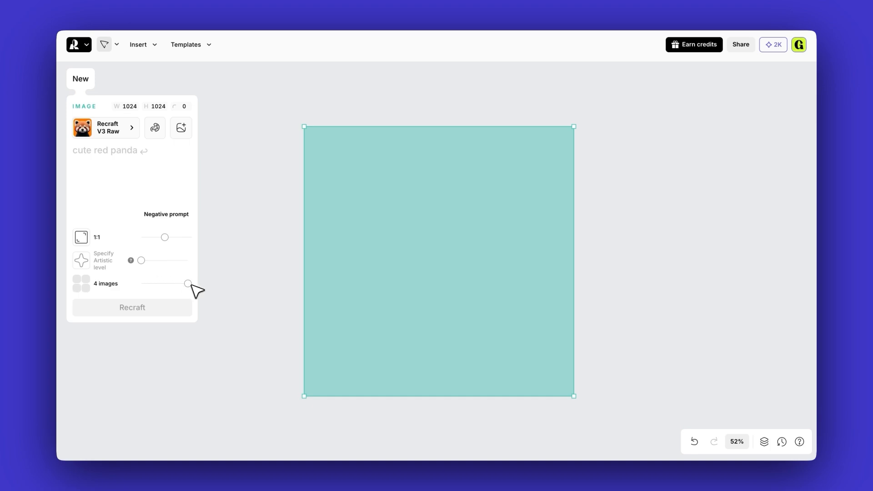
left_click_drag(187, 284, 158, 284)
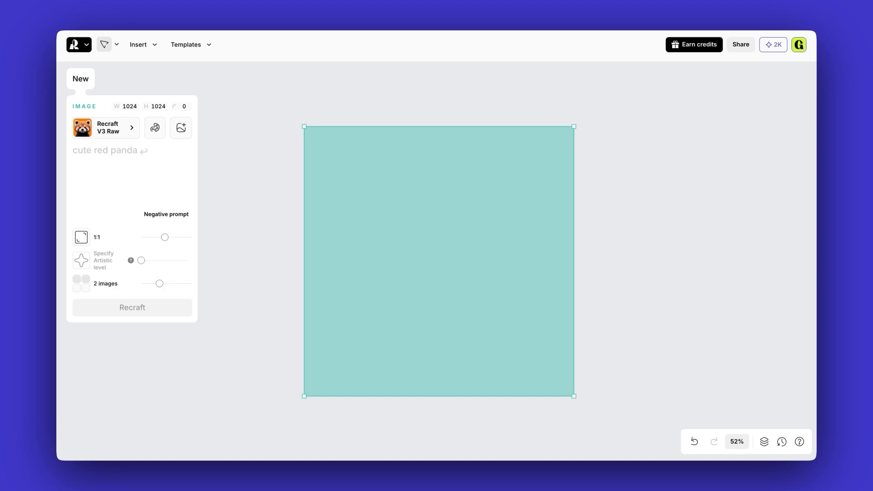
Generate 'guitar player' images, view the second result and regenerate a new pair.
type("guitar player")
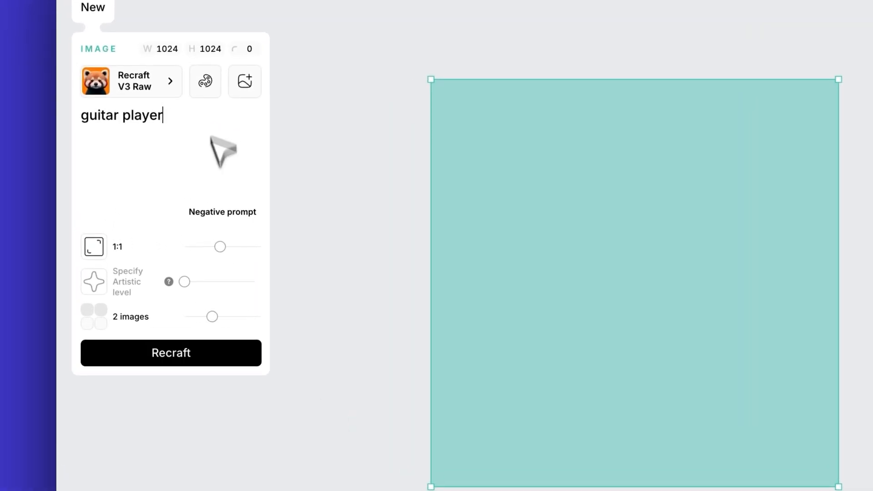
left_click(171, 352)
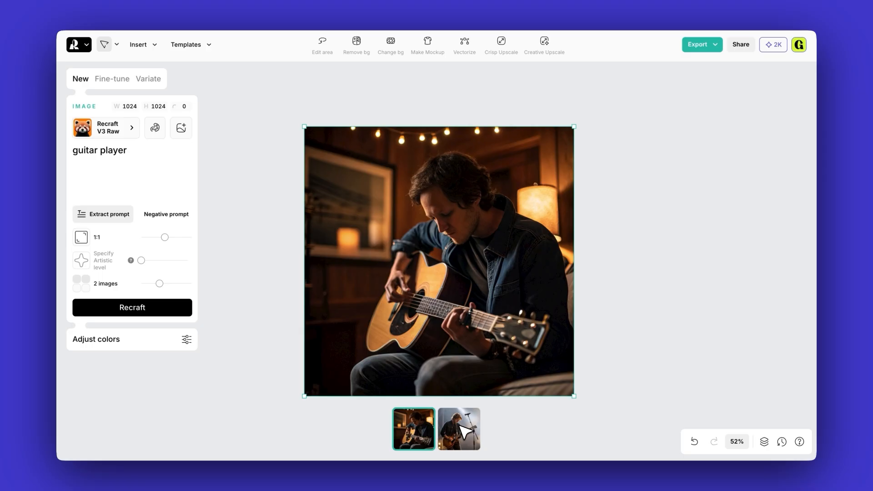
left_click(458, 429)
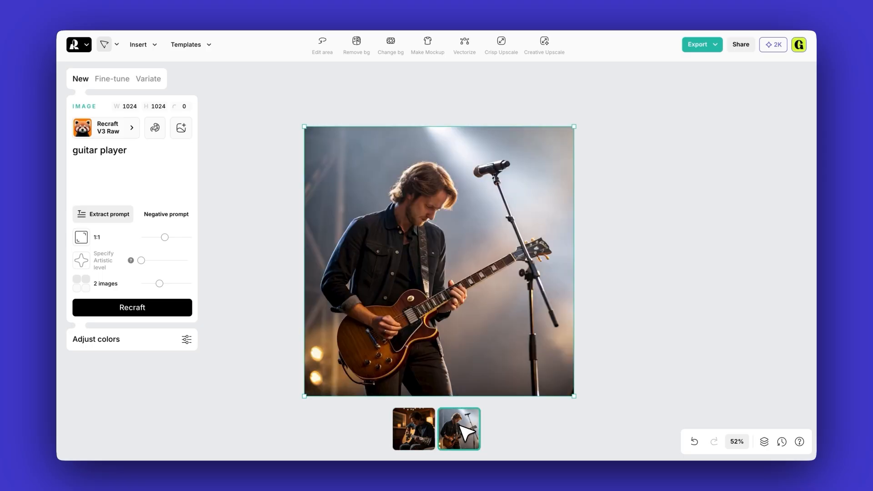
left_click(132, 308)
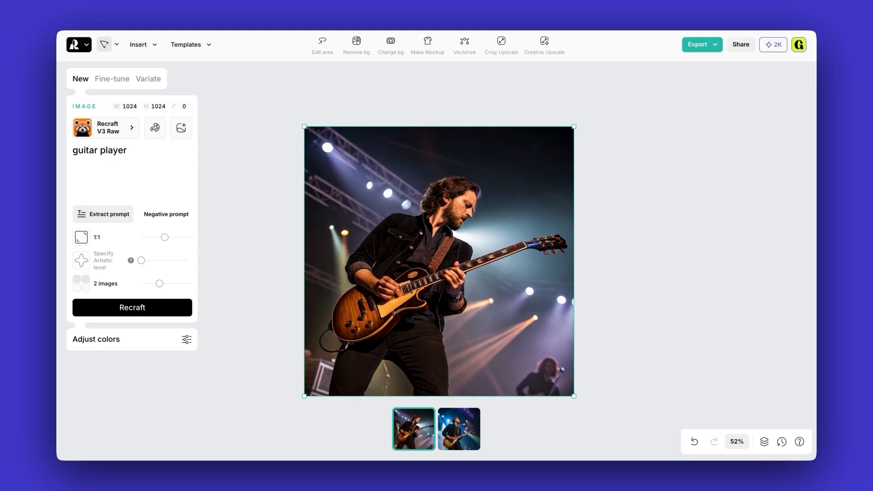
mouse_move(276, 229)
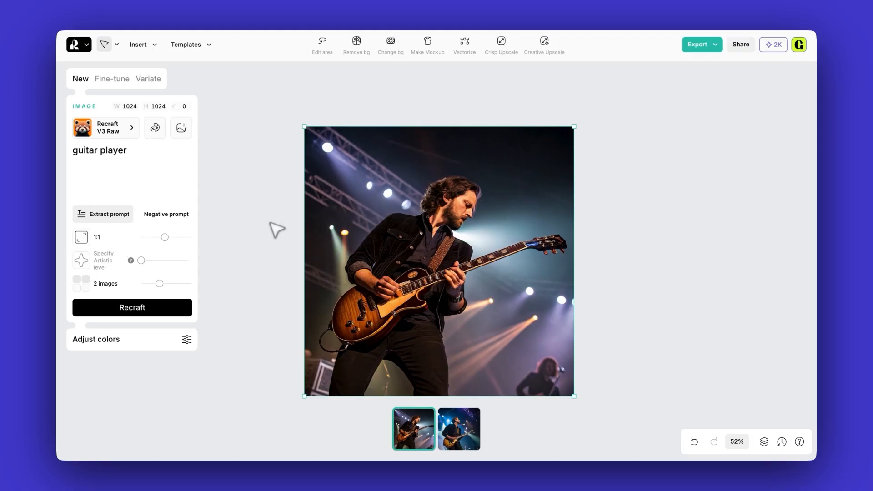
Fine-tune the photo as Extremely similar with 'with red guitar', then switch to Variate.
left_click(111, 79)
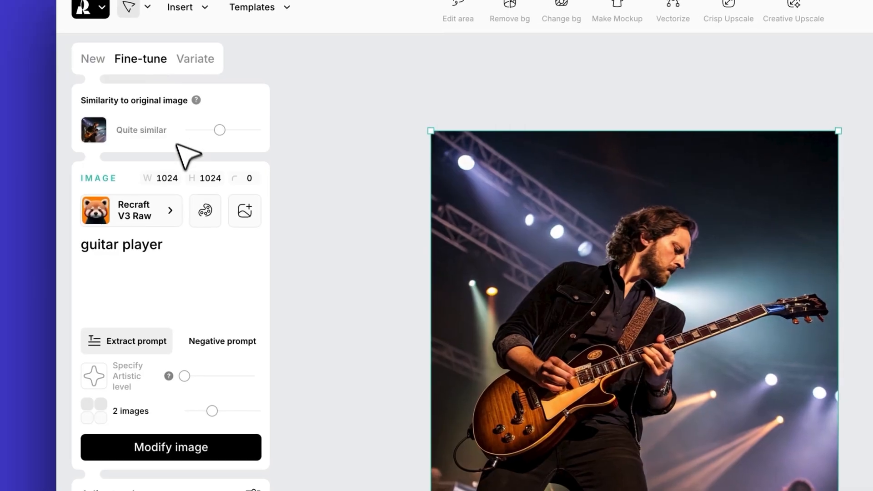
left_click_drag(219, 129, 247, 129)
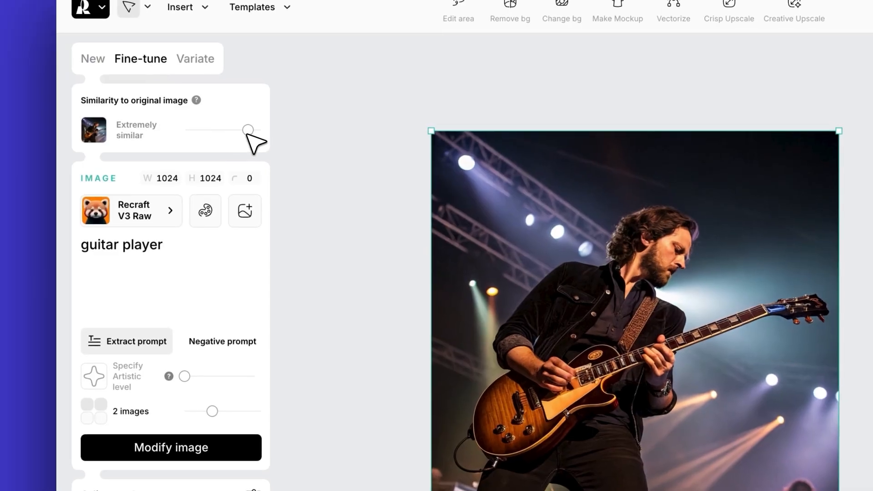
type("with red guitar")
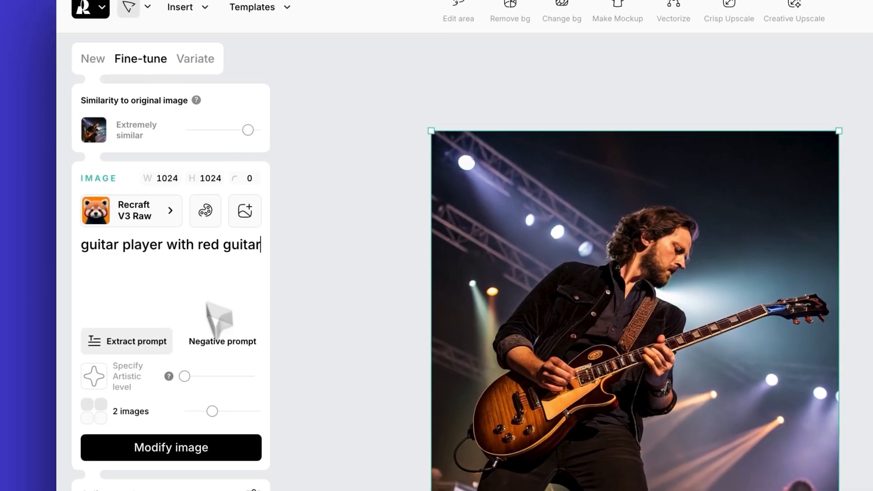
left_click(171, 447)
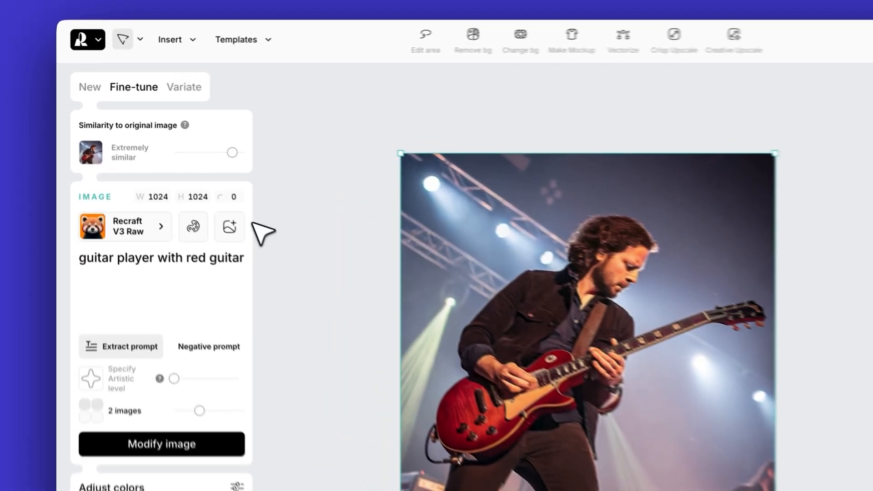
left_click(183, 87)
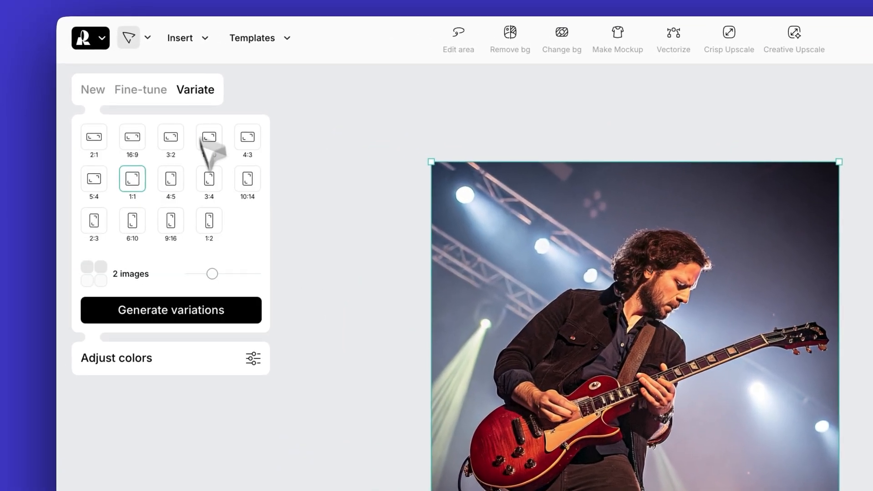
left_click(170, 310)
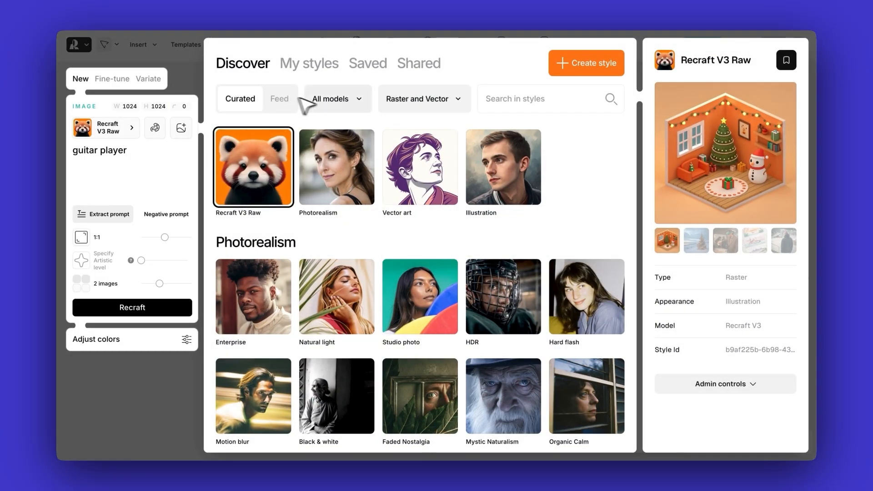
Apply the Motion blur style, regenerate the guitar player and view the second result.
left_click(423, 98)
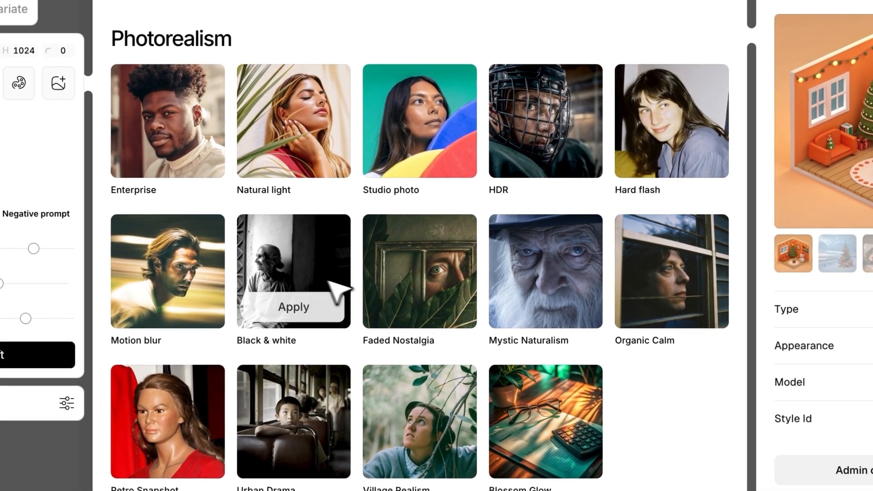
left_click(292, 307)
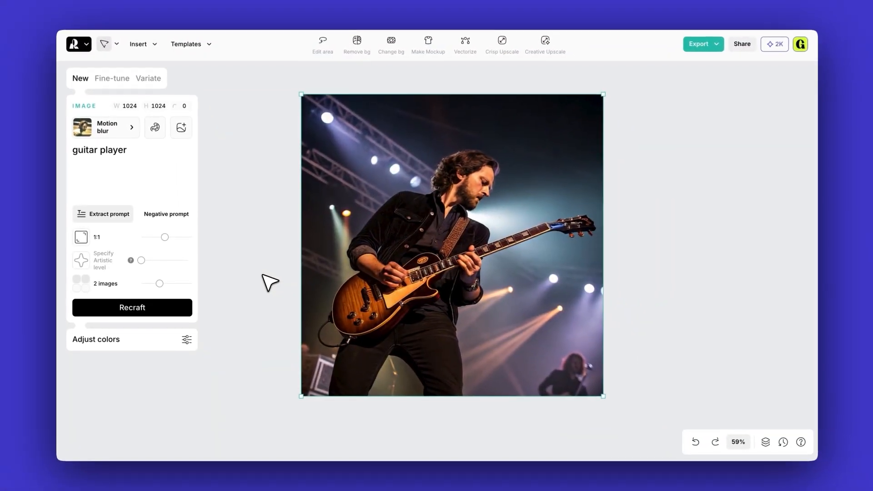
left_click(132, 308)
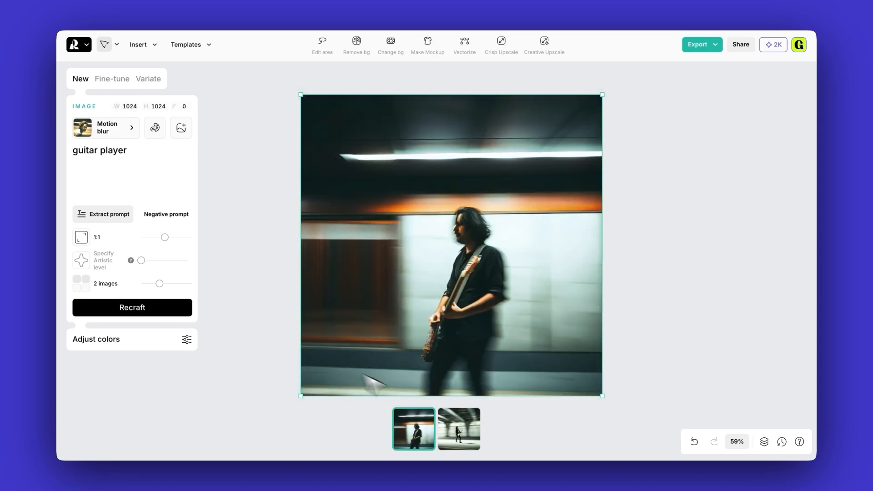
left_click(458, 428)
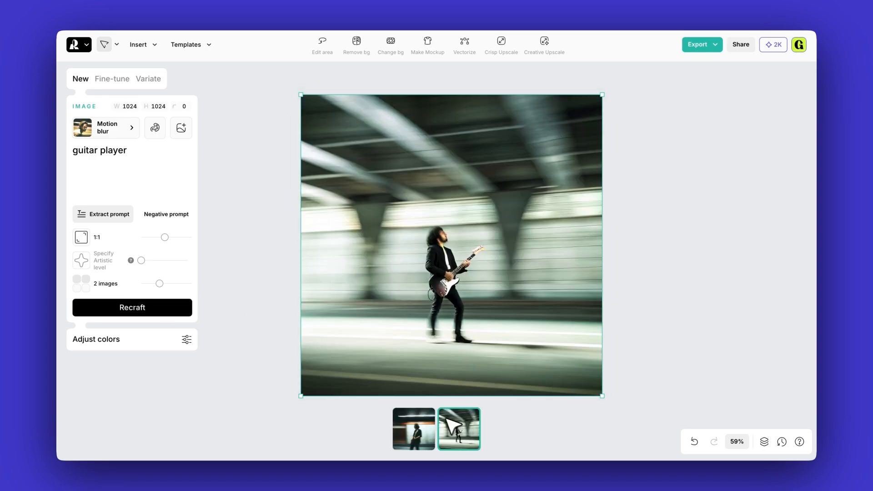
Browse the Discover curated styles, previewing Motion blur details and a Risograph sample.
left_click(104, 127)
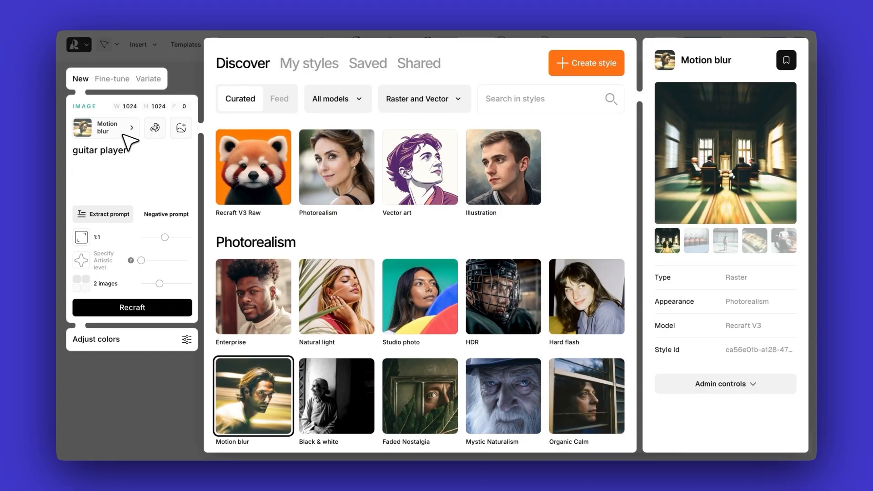
scroll("down", 3)
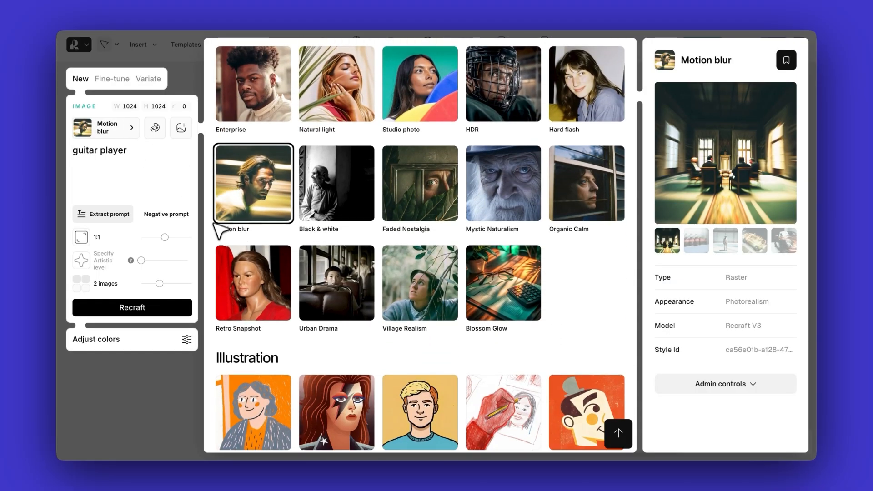
scroll("down", 3)
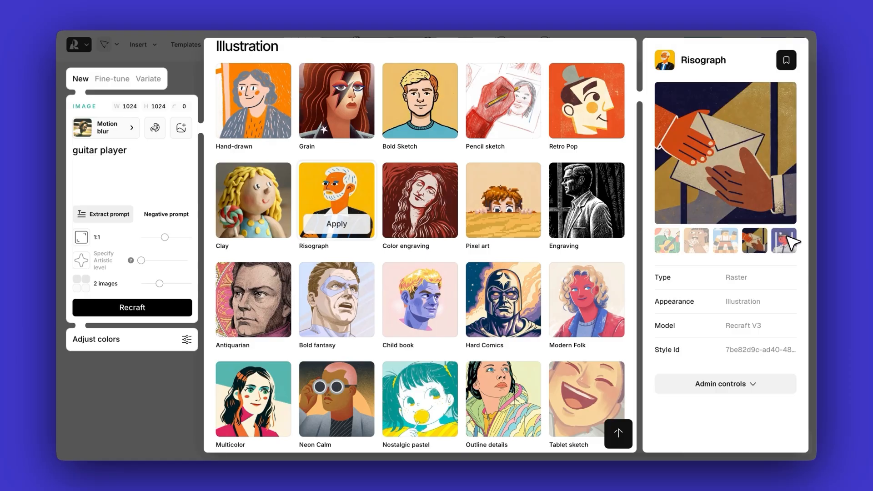
left_click(784, 240)
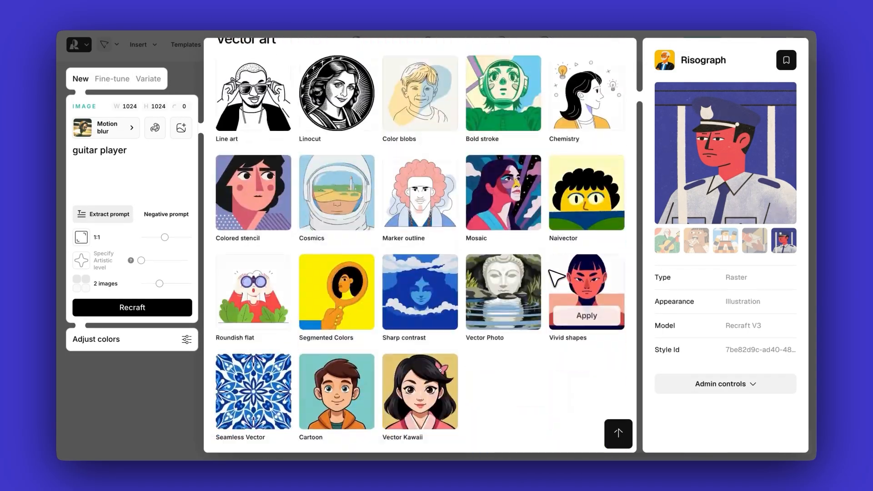
scroll("down", 3)
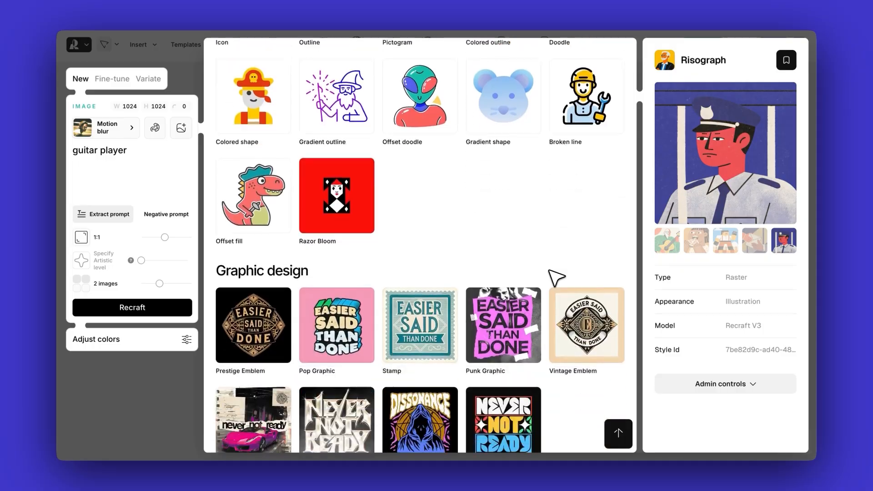
scroll("down", 3)
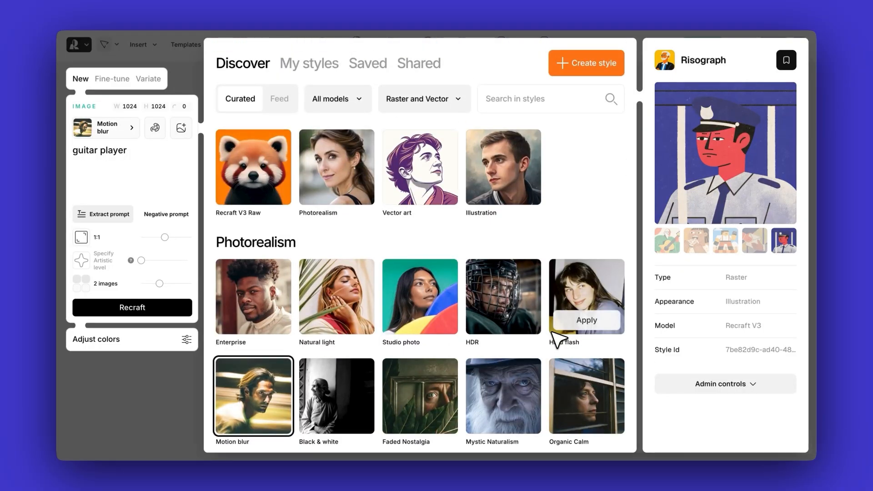
Search the community Feed for 'purple' then 'macro' and save the Nature Micro Macro style.
left_click(279, 98)
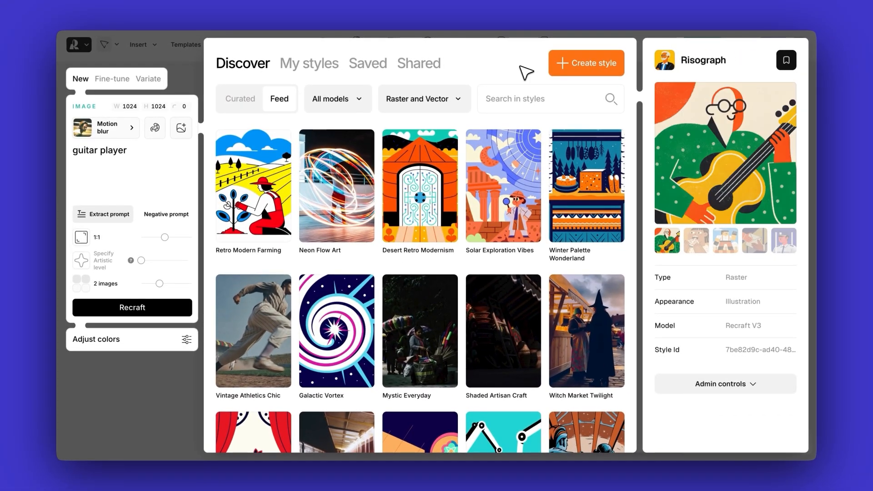
type("purple")
type("fil")
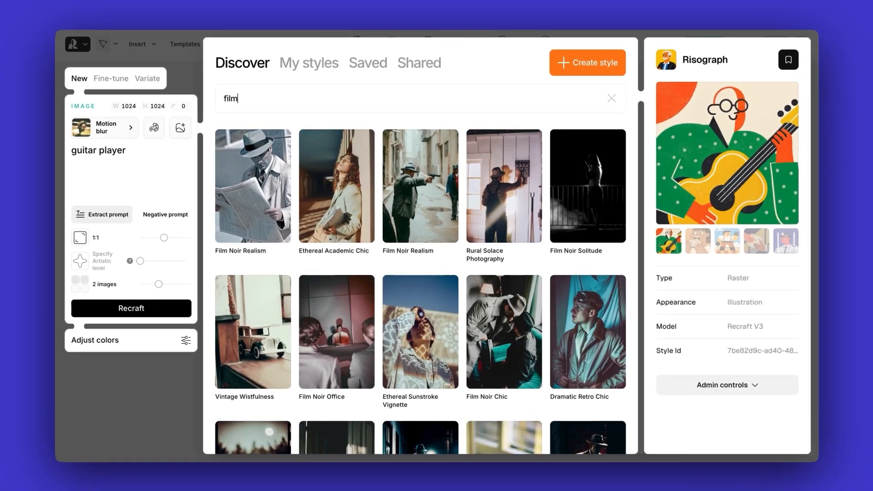
type("macro")
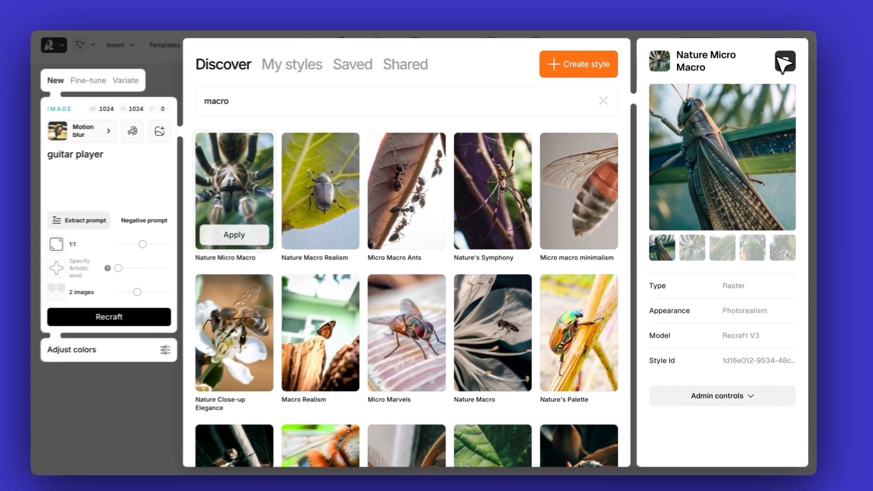
left_click(351, 64)
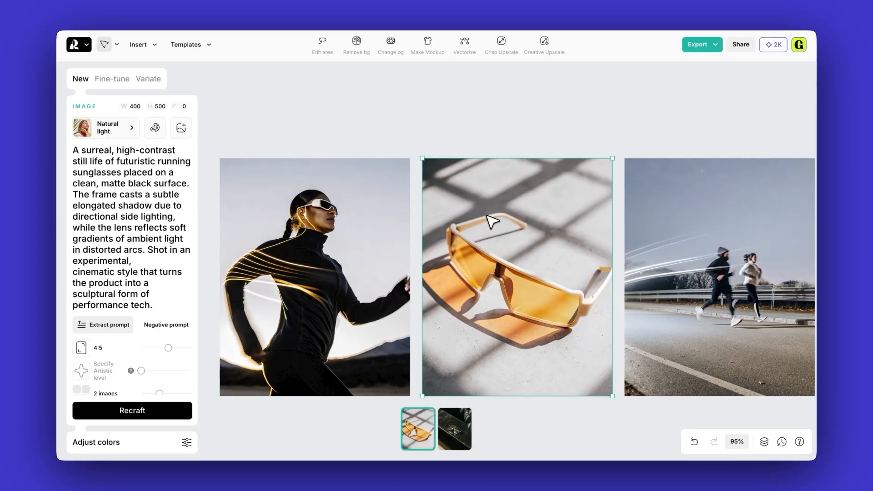
Select the runner portrait to see its prompt, then the orange-toned runner variant.
left_click(315, 276)
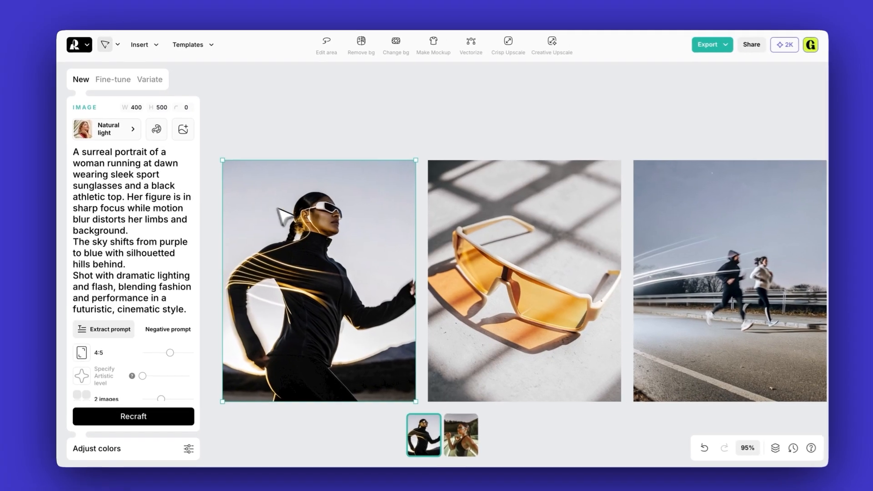
scroll("down", 3)
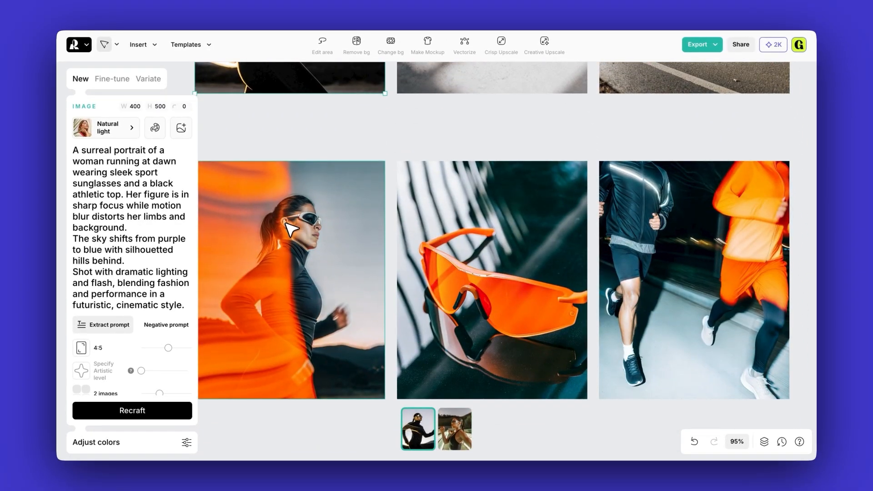
left_click(154, 128)
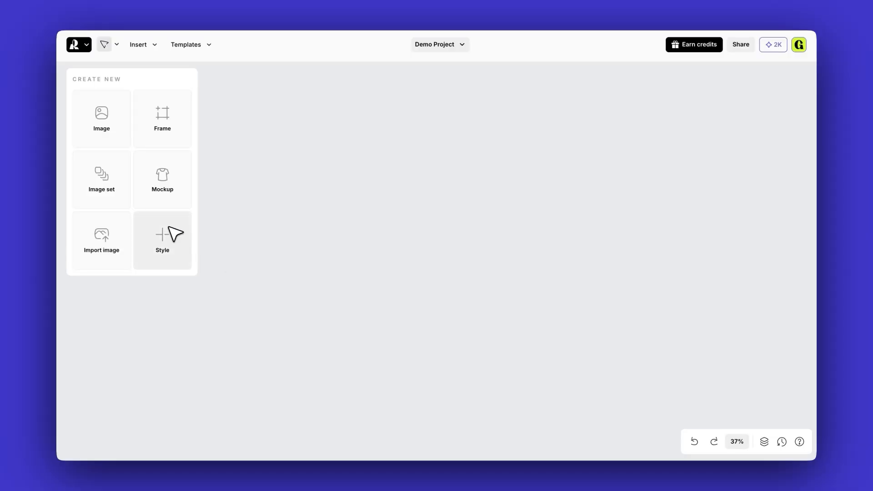
Start a new custom style and scroll through the saved styles available to remix.
left_click(162, 239)
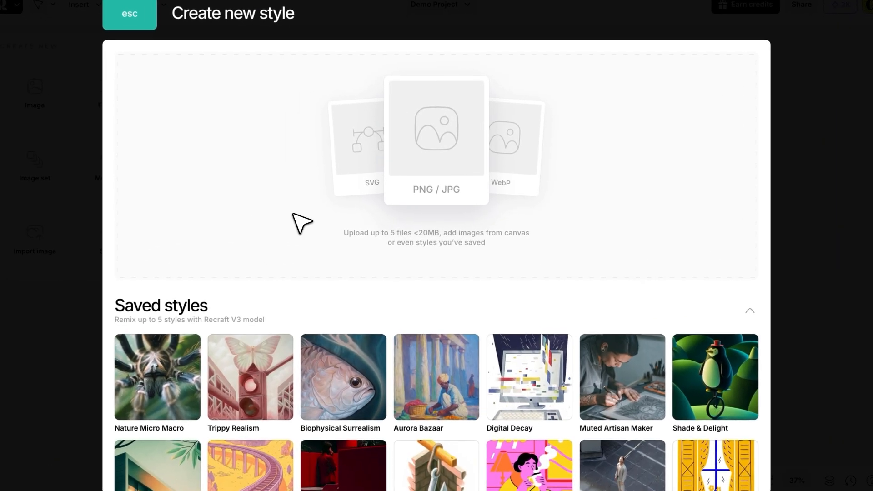
scroll("down", 3)
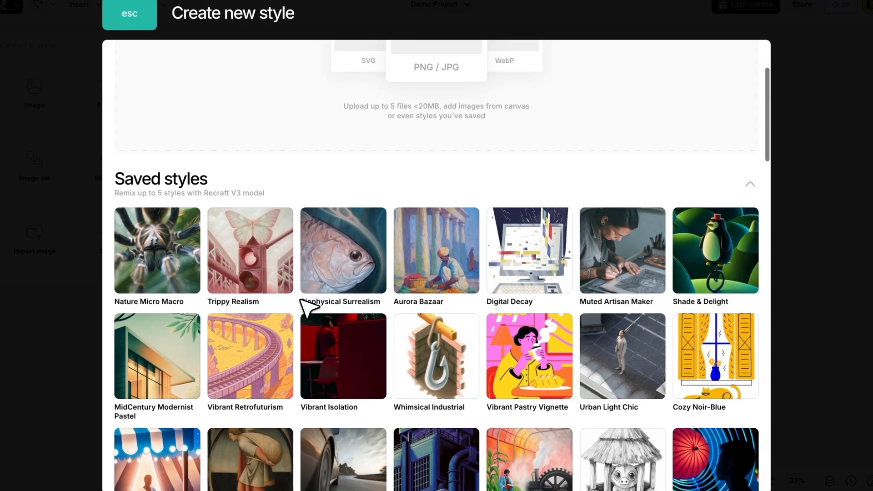
scroll("down", 3)
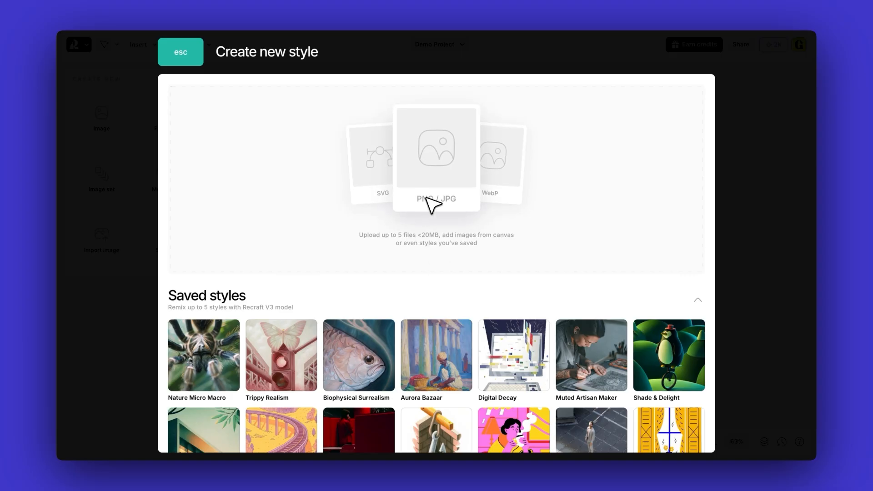
Upload diamond.webp, helmet.webp and pizza.webp as reference images for the style.
left_click(435, 156)
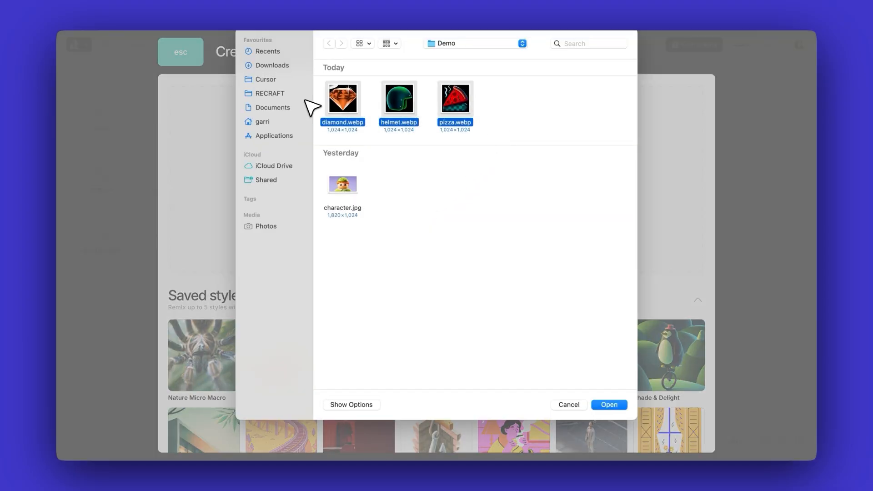
left_click(608, 403)
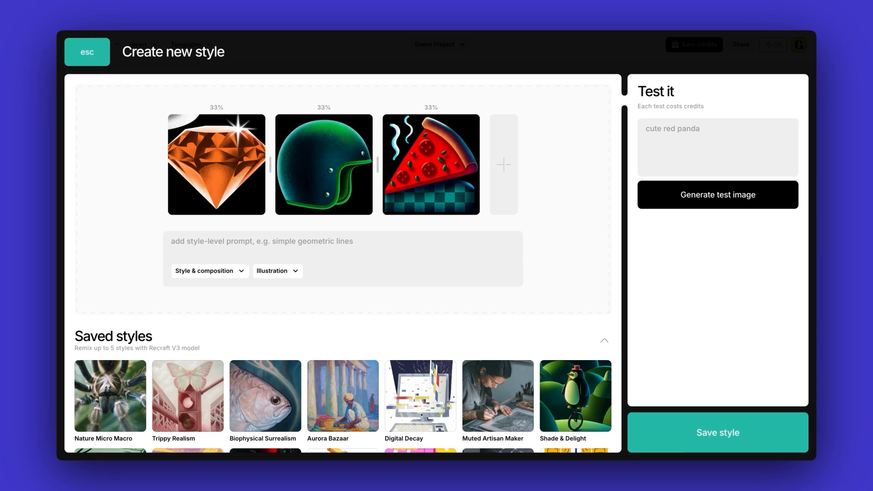
Enter the style prompt 'illustration with vibrant colors, grainy textures, isolated black background'.
type("illustration with vibrant colors and grainy textures, isolated black background")
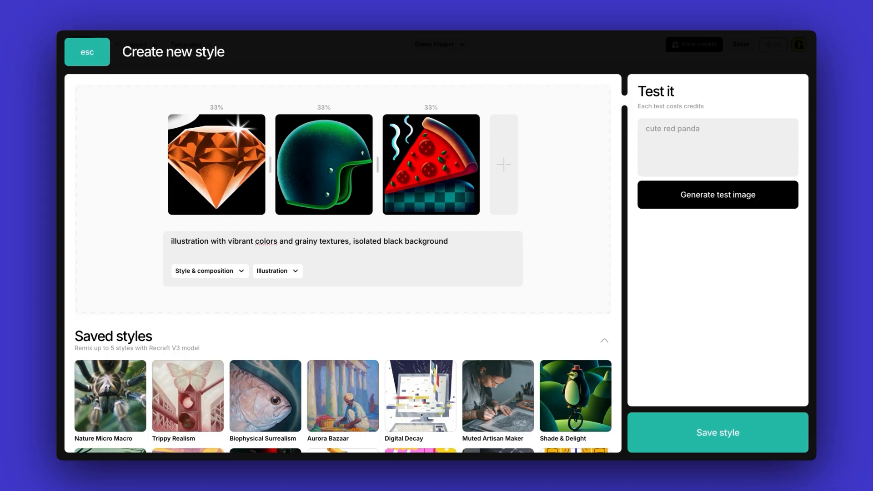
mouse_move(136, 261)
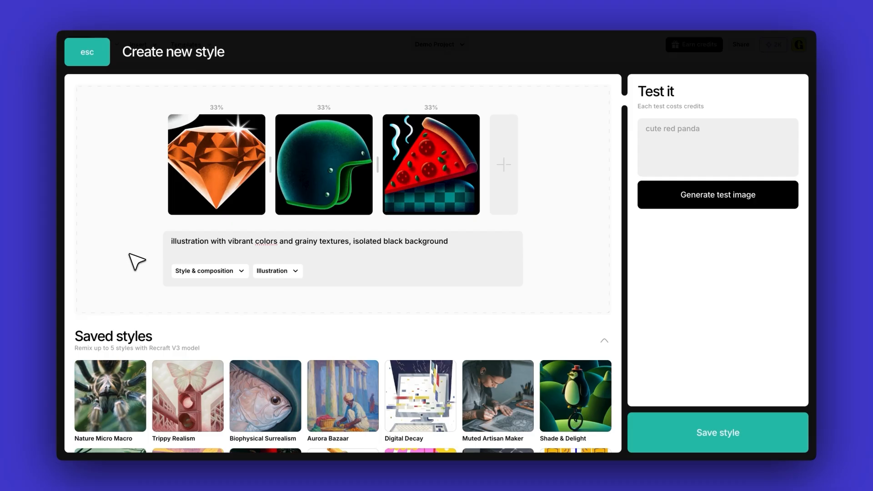
left_click(209, 271)
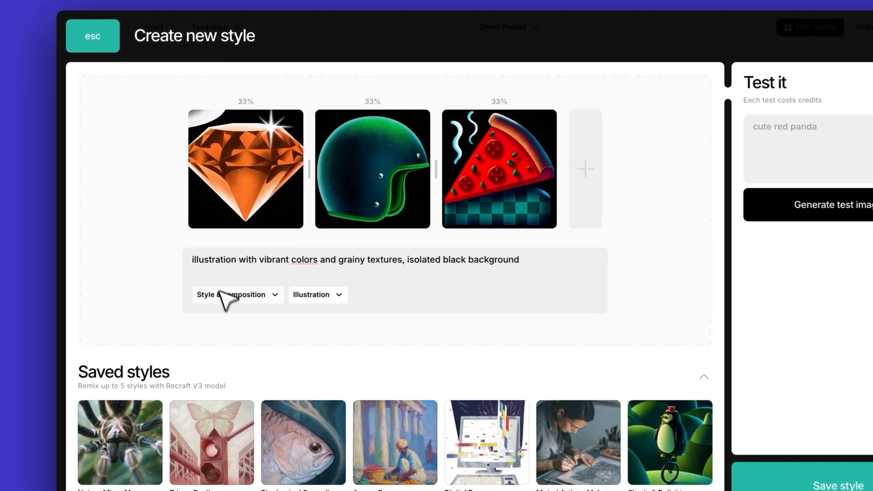
Set the style to copy Style essentials (textures and colours only), keeping the Illustration category.
left_click(233, 295)
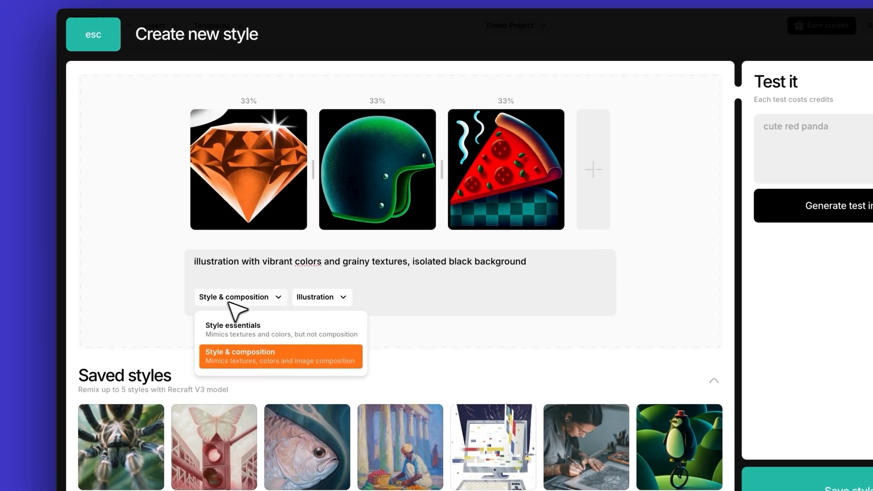
left_click(233, 329)
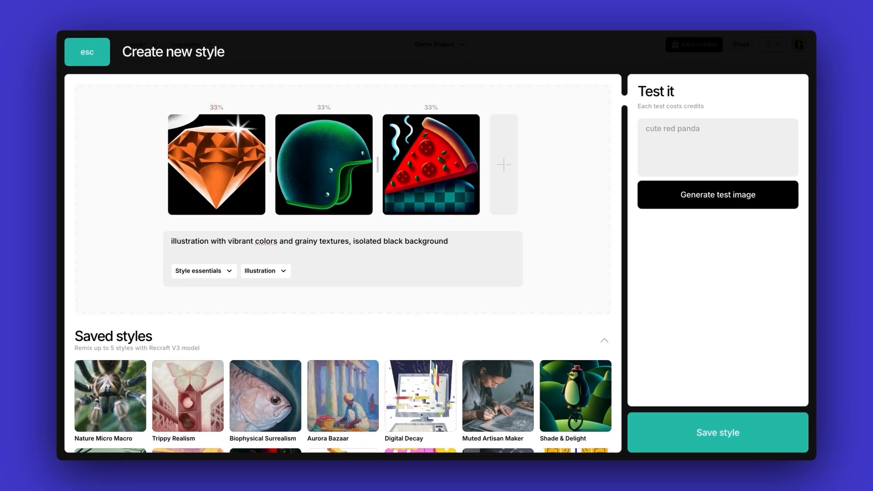
left_click(264, 271)
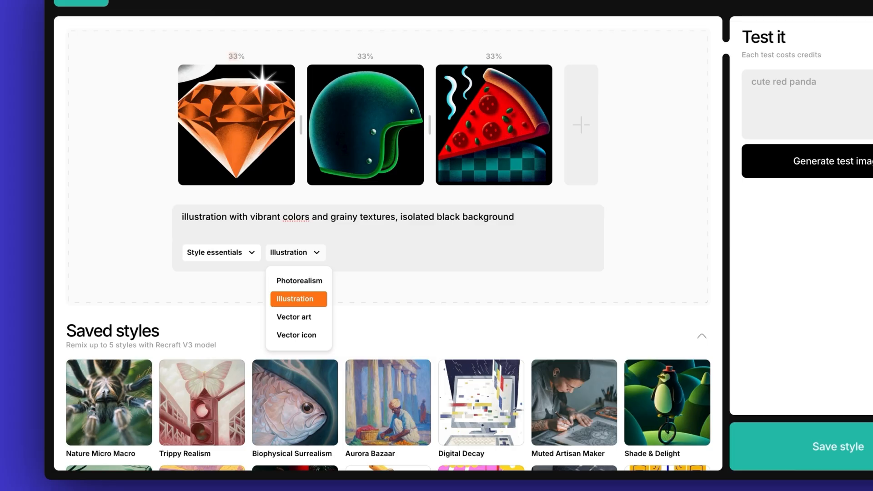
mouse_move(292, 267)
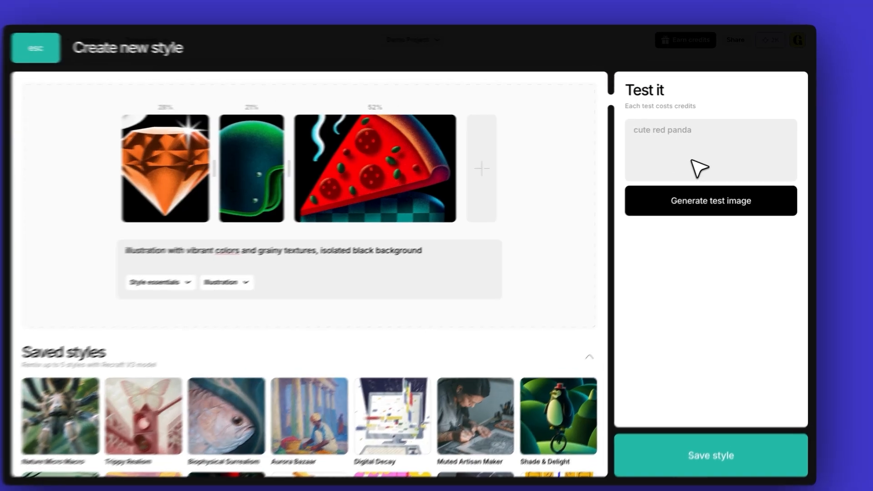
Generate an 'orchid flower' test image and reweight the helmet, pizza and diamond references.
type("orchid flower")
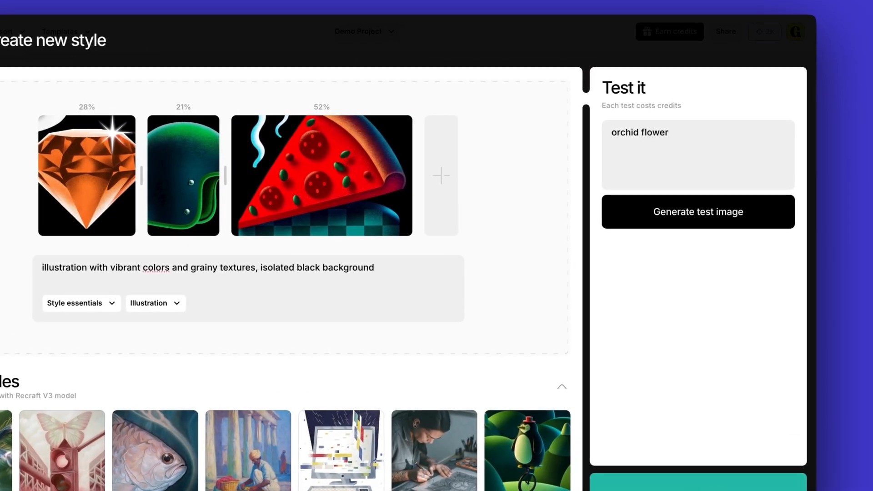
left_click(697, 212)
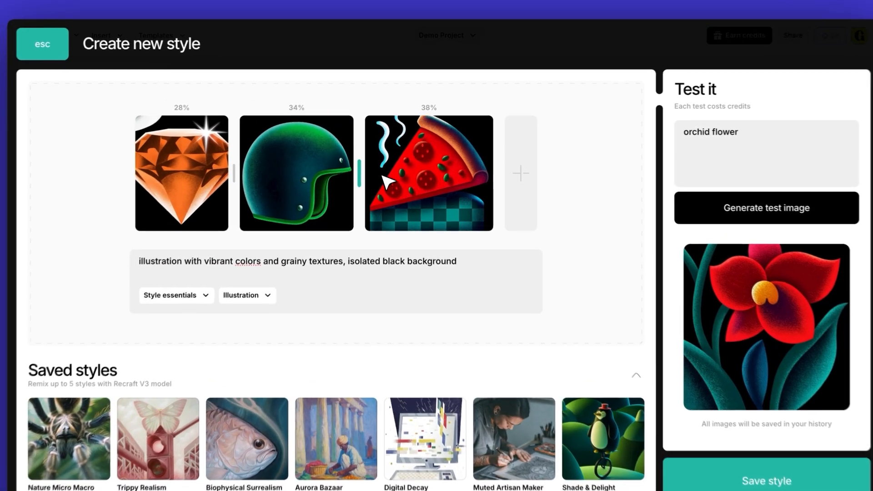
left_click(765, 207)
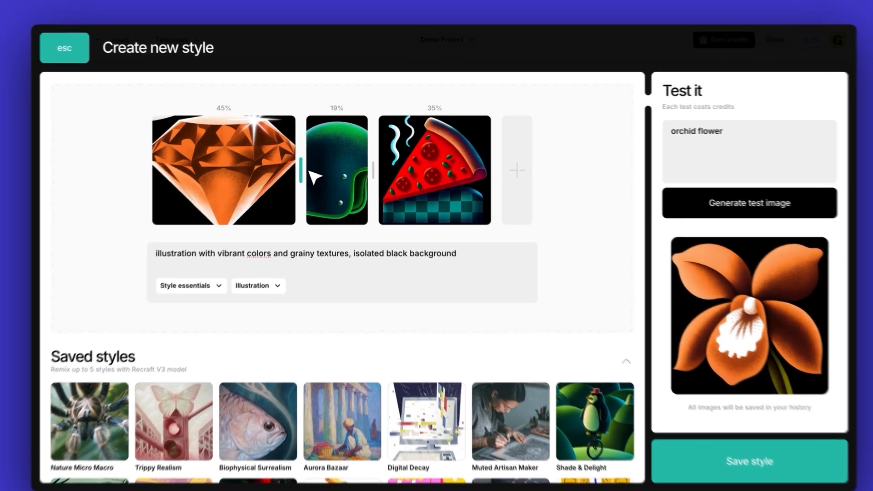
left_click(748, 202)
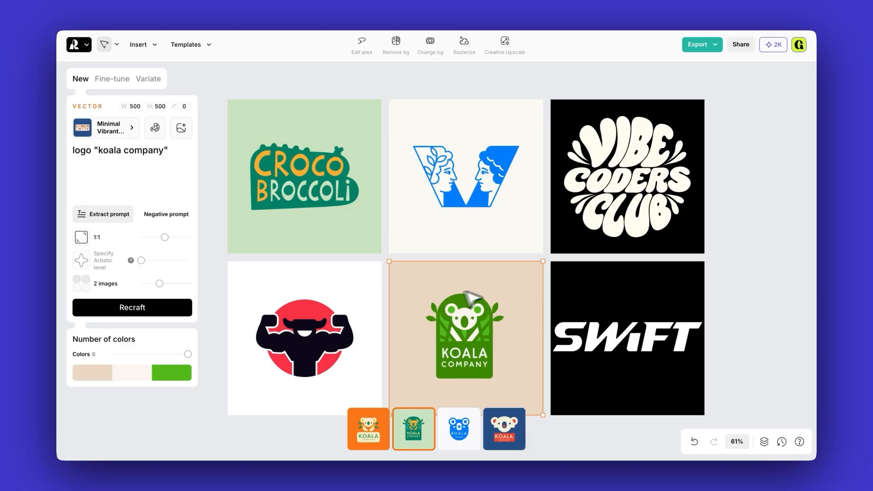
Select the twin-faces V logo and adjust the hue of its blue in the vector colour picker.
left_click(627, 337)
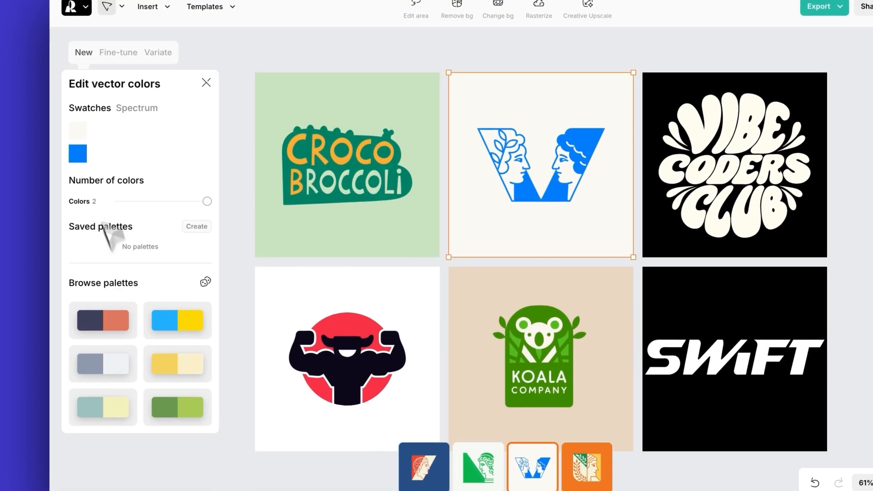
left_click(77, 155)
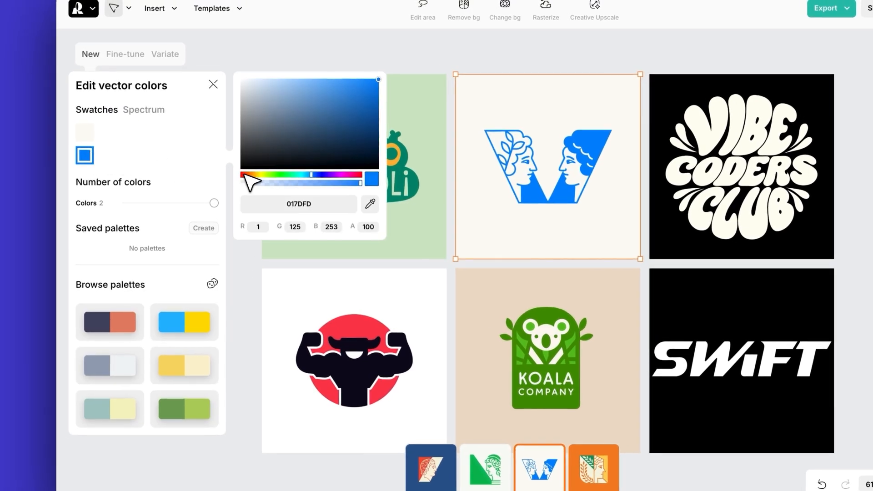
left_click(213, 84)
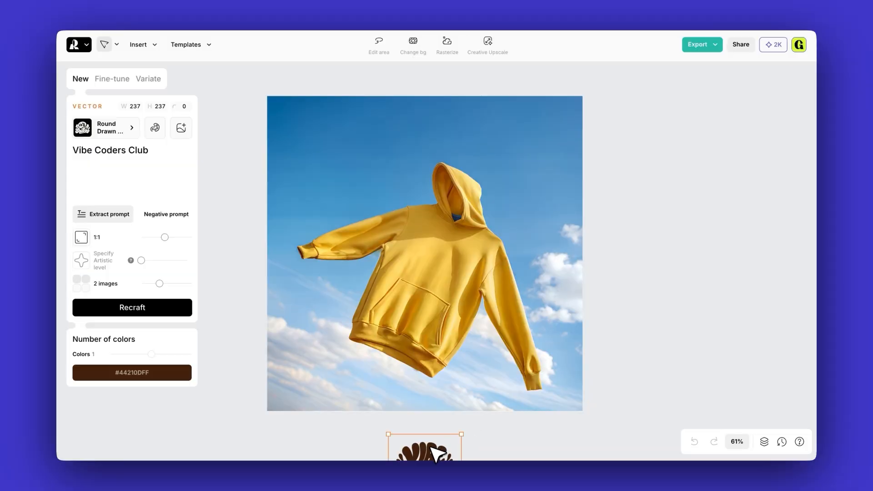
Move the Vibe Coders Club logo beside the yellow hoodie and make the hoodie a mockup.
left_click_drag(424, 449, 668, 336)
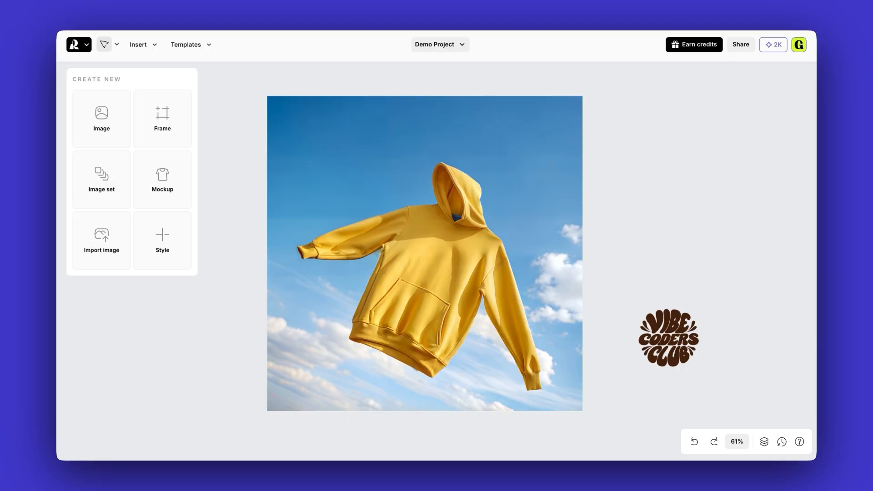
left_click(425, 254)
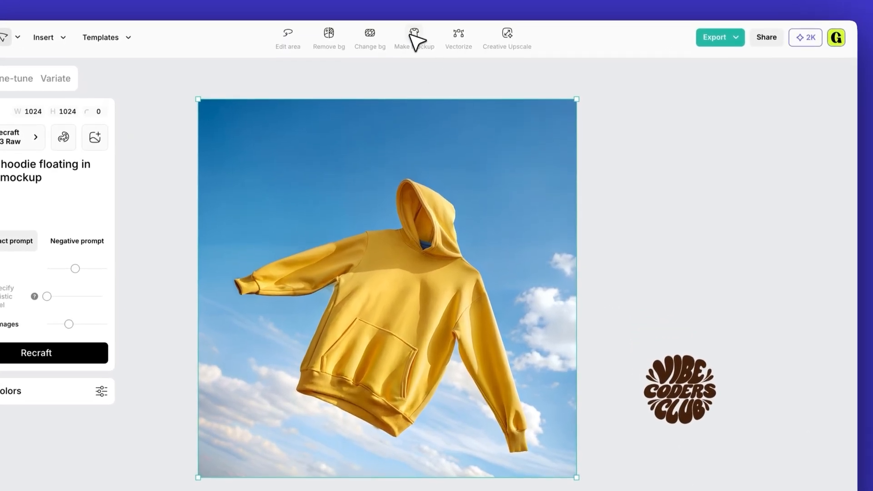
left_click(36, 352)
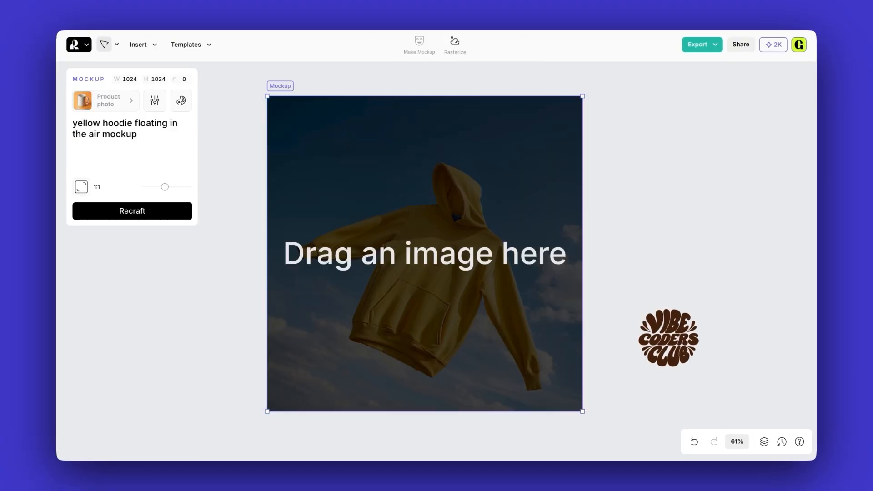
mouse_move(619, 135)
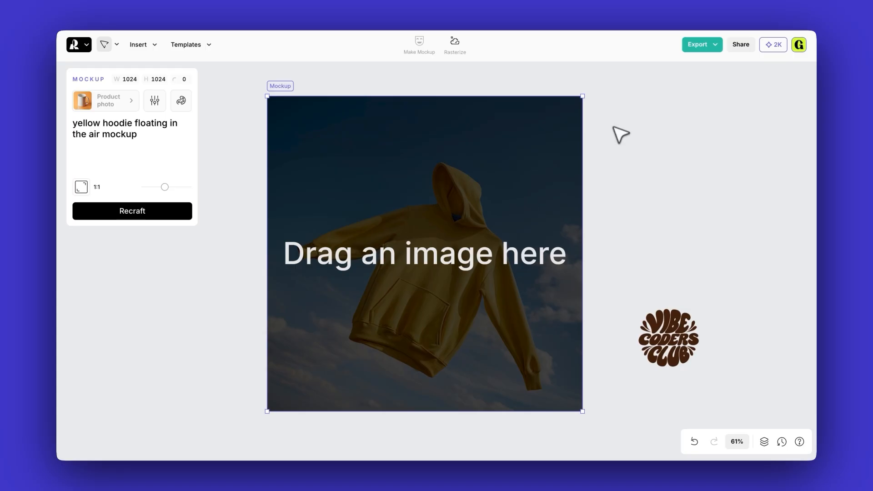
Place and resize the logo on the hoodie chest, then repeat it across the hoodie.
left_click_drag(666, 336, 405, 269)
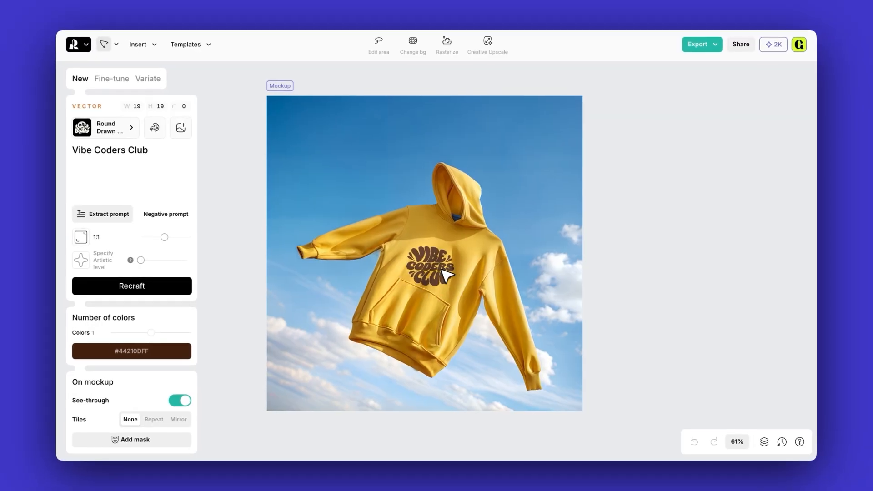
left_click(440, 266)
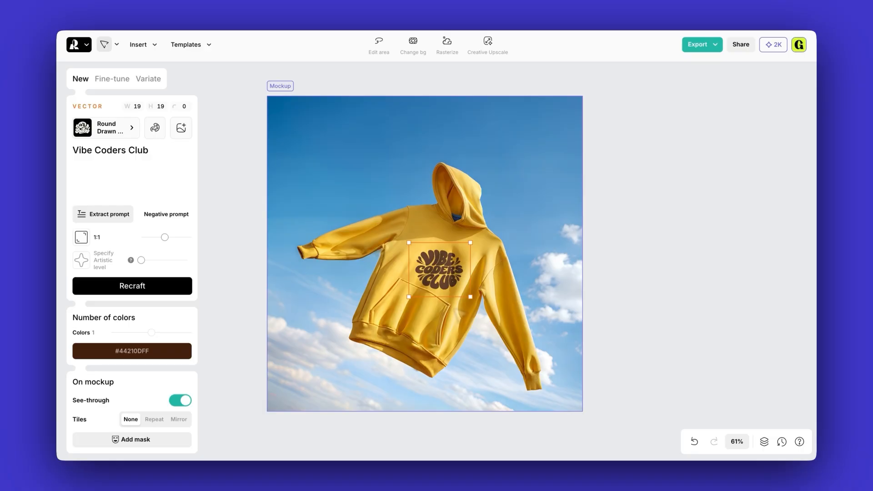
left_click(155, 419)
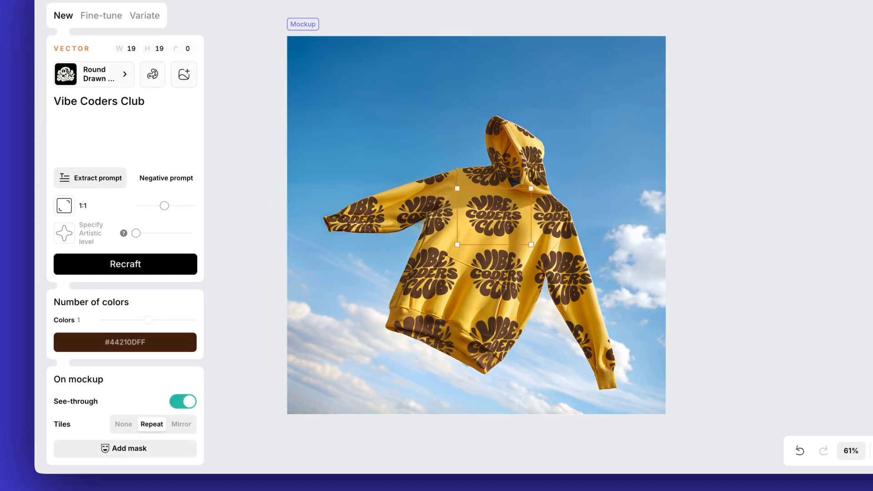
Set Tiles to Repeat so the logo patterns the whole hoodie.
left_click(127, 423)
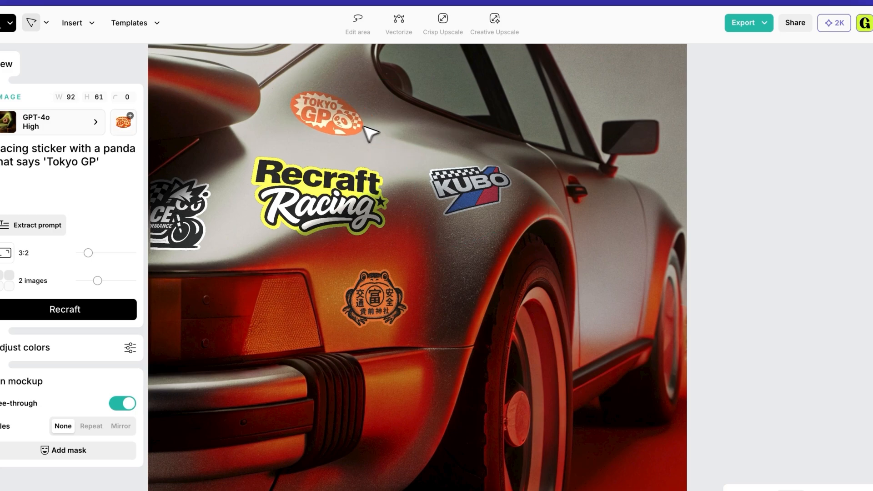
Place the Tokyo GP panda sticker on the Porsche mockup and export the result.
left_click(351, 121)
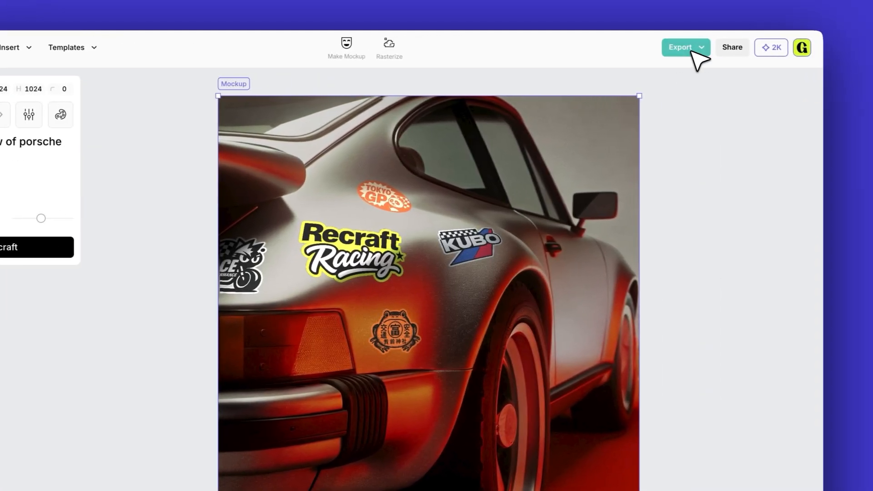
left_click(680, 46)
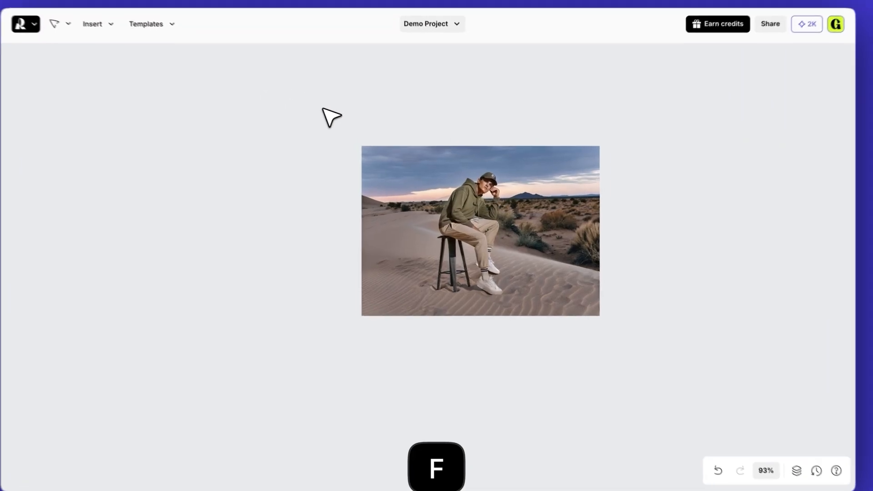
Draw a frame larger than the desert photo of the seated man around it.
left_click(479, 232)
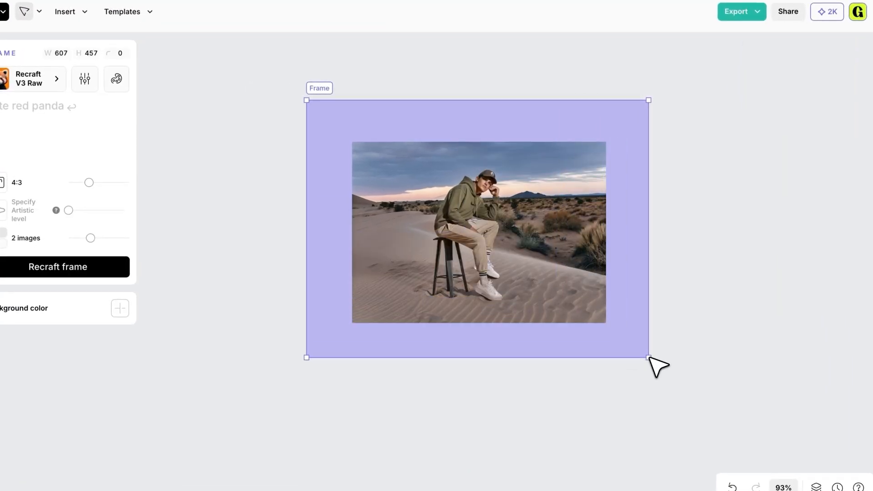
left_click(57, 267)
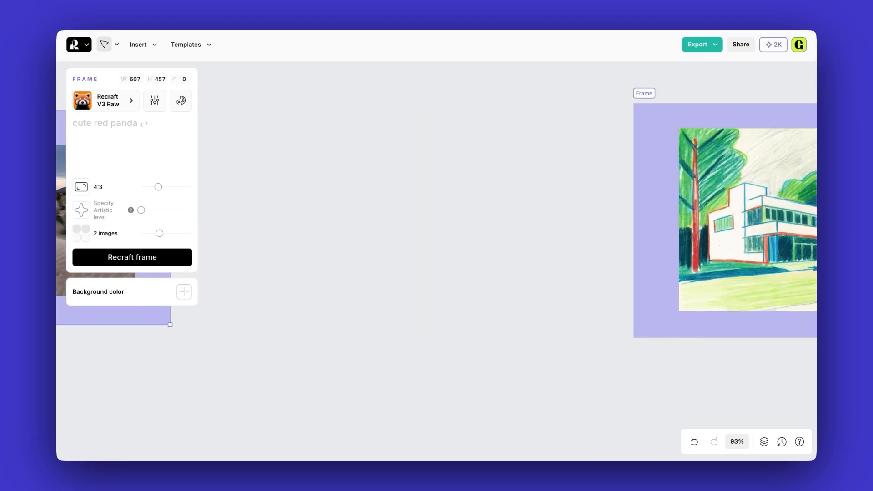
key("cmd+\\")
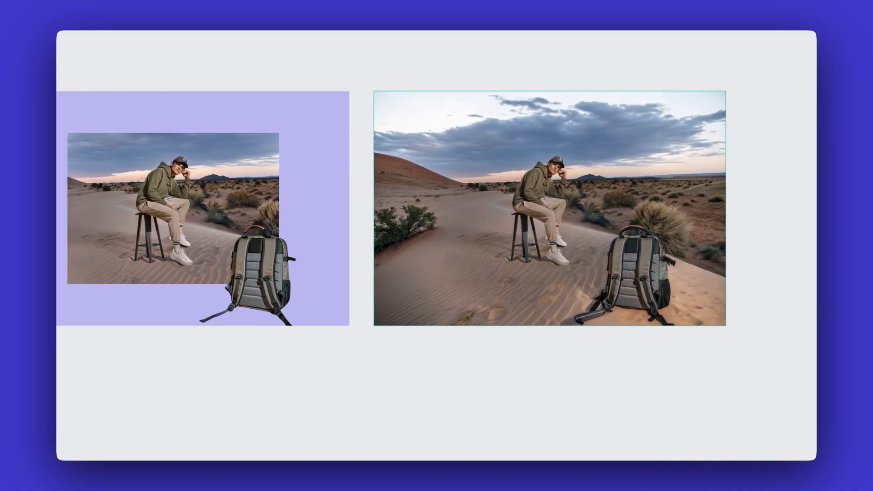
Select the outpainted desert landscape and start a lasso Edit area on it.
left_click(104, 44)
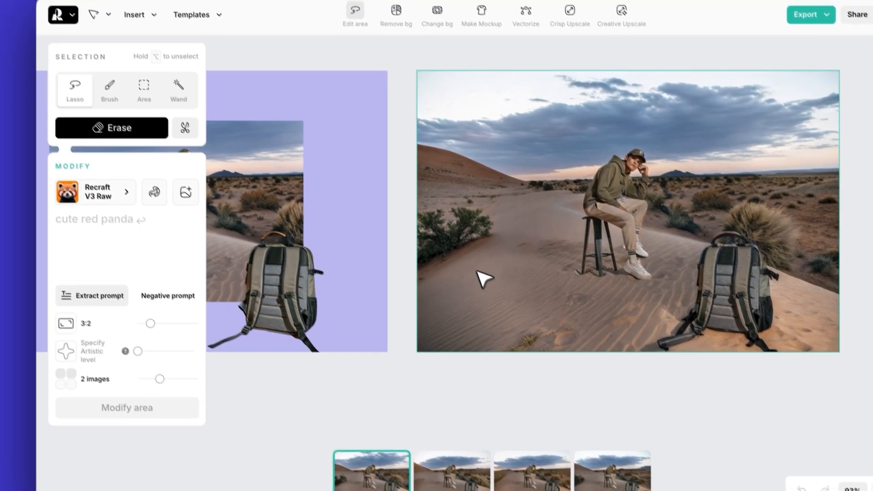
left_click(126, 407)
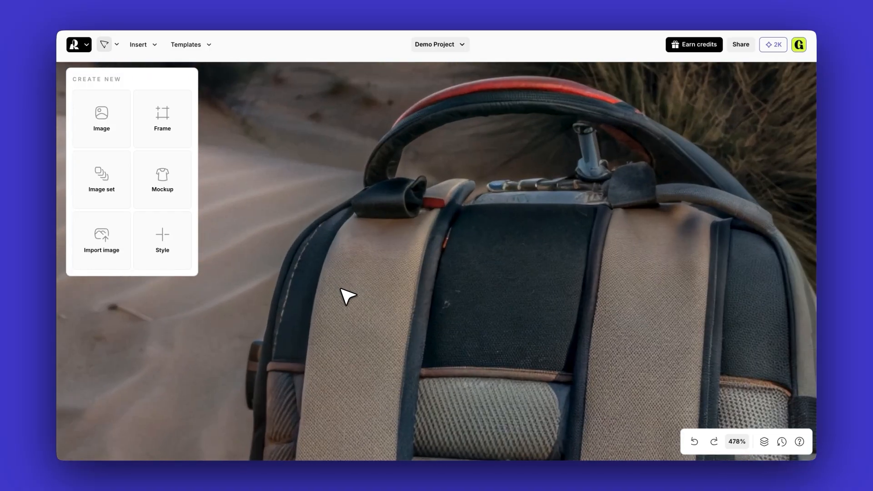
Zoom to about 478% on the backpack in the extended desert photo.
scroll("down", 3)
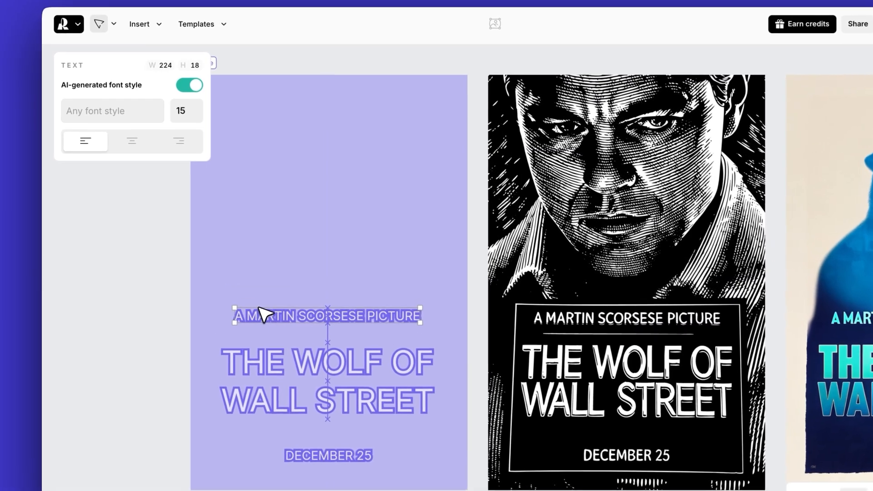
Undo the last change and reveal the frame's title, tagline and date text layers.
key("cmd+z")
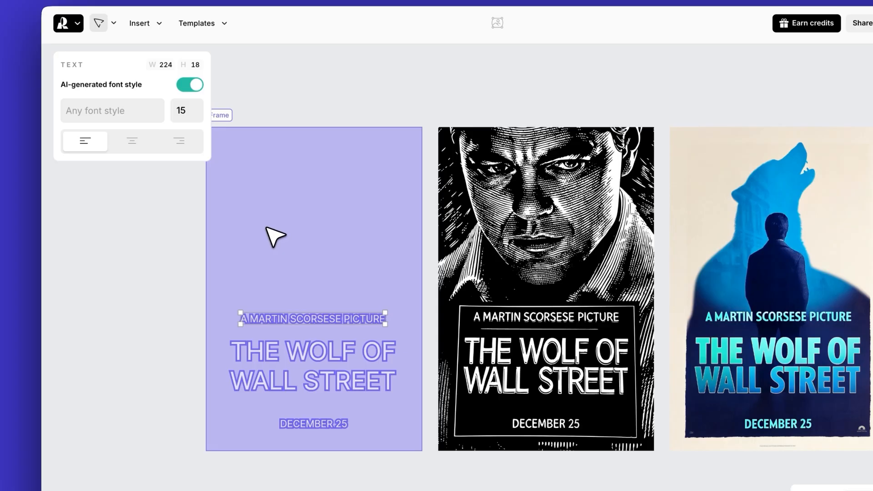
type("te")
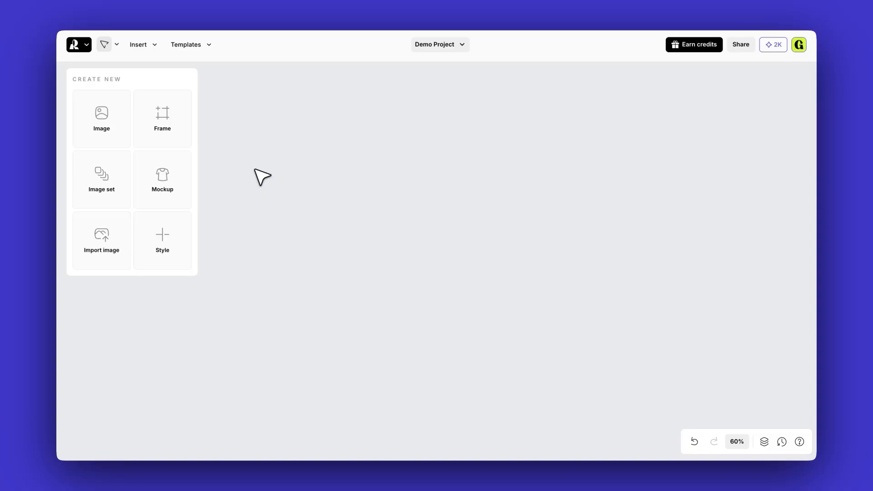
Start a new image on the canvas and attach a reference image to it.
left_click(101, 118)
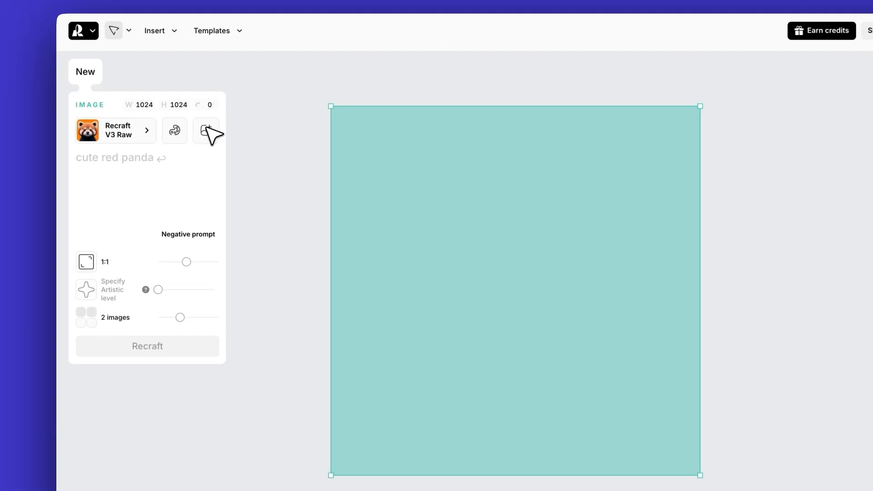
left_click(204, 130)
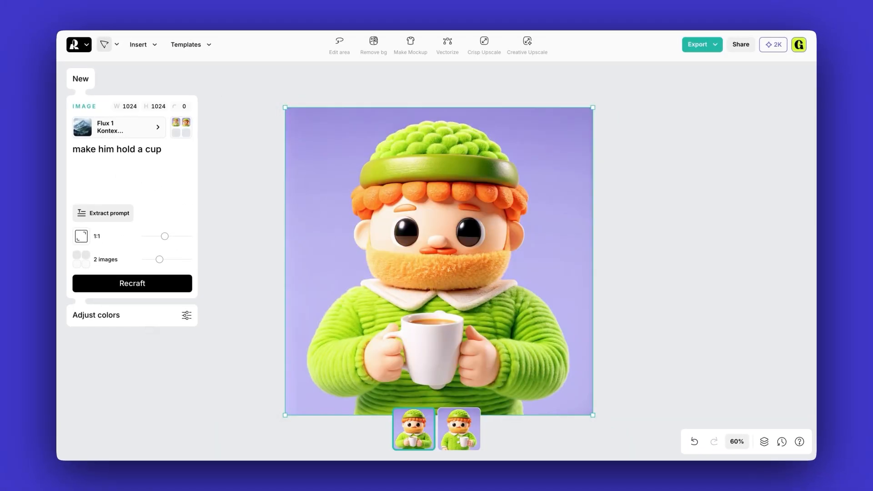
Keep one of the Flux Kontext variations of the bearded character holding a white cup.
left_click(458, 427)
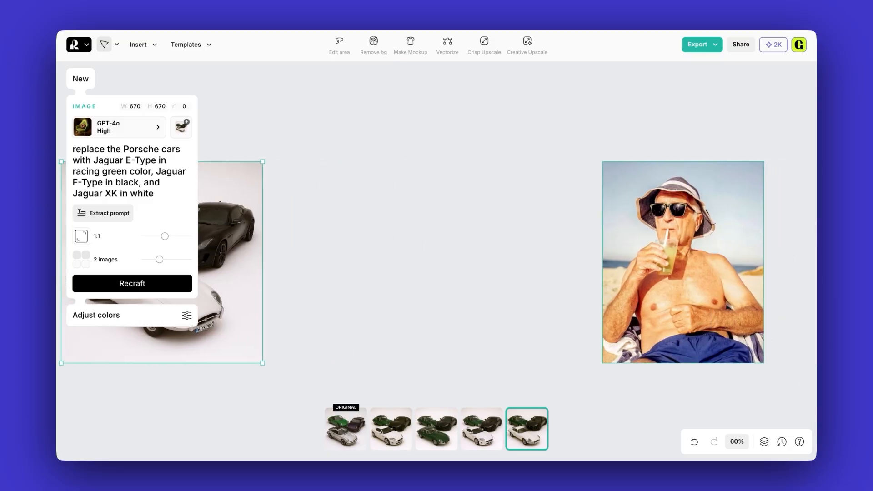
Select the beach photo of the older man for the next edit.
left_click(682, 262)
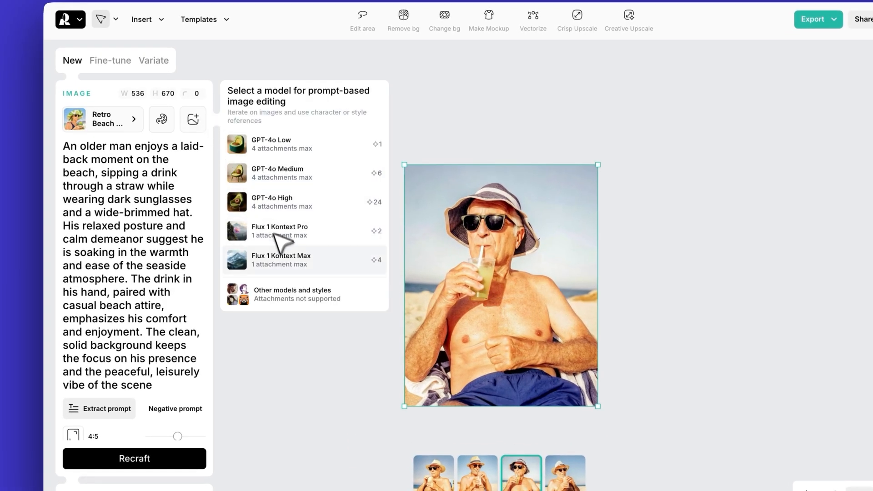
Restyle the beach photo as an anime illustration with a Flux 1 Kontext model.
left_click(281, 260)
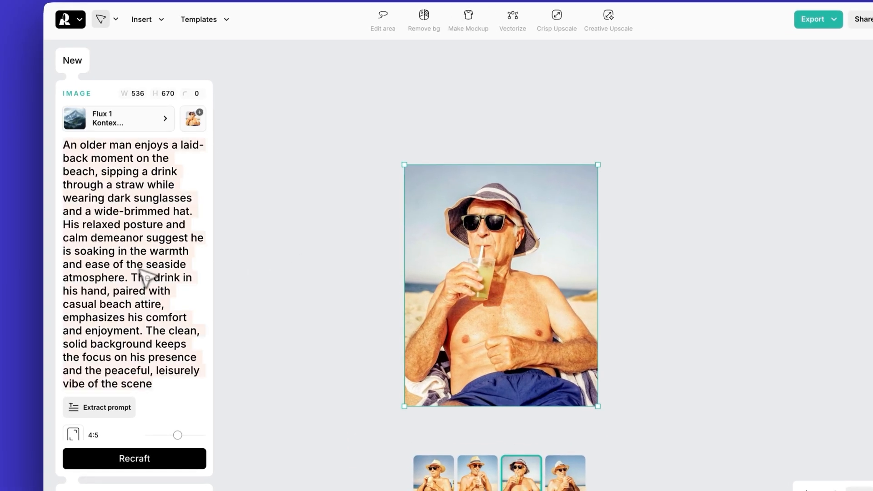
left_click(135, 458)
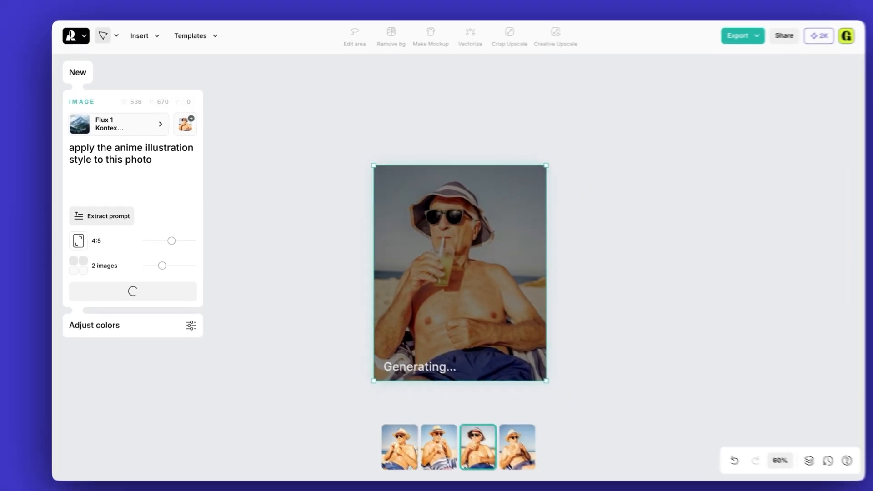